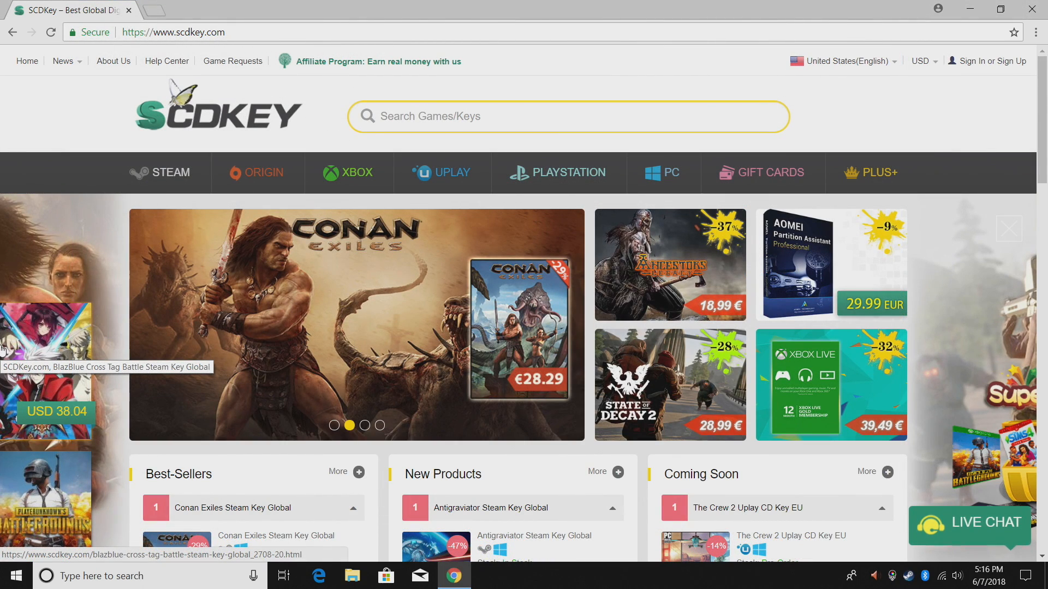
Search the store for 'windows' to reach the Windows 10 Pro OEM key page.
{"action": "left_click", "coordinate": [364, 425]}
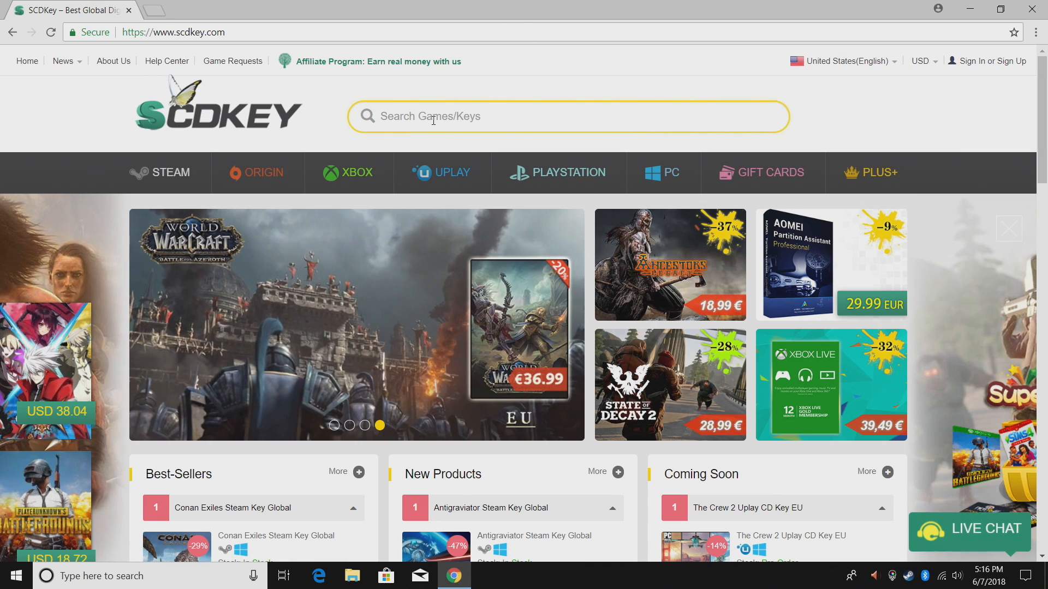
{"action": "type", "text": "windows"}
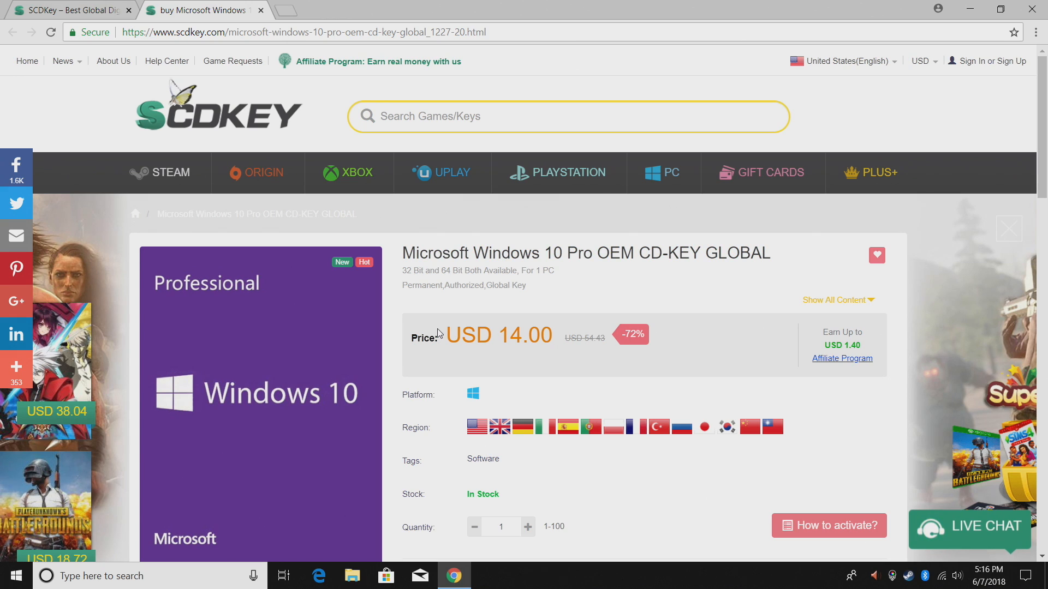
Raise the Windows 10 Pro OEM key order quantity from 1 to 2.
{"action": "scroll", "scroll_direction": "down", "scroll_amount": 3}
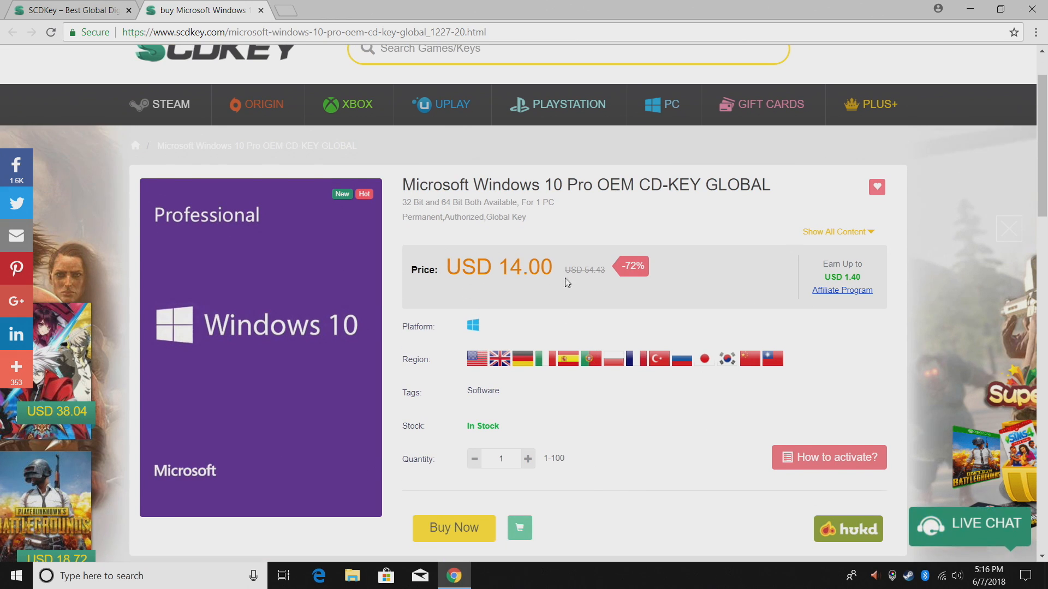
{"action": "mouse_move", "coordinate": [520, 289]}
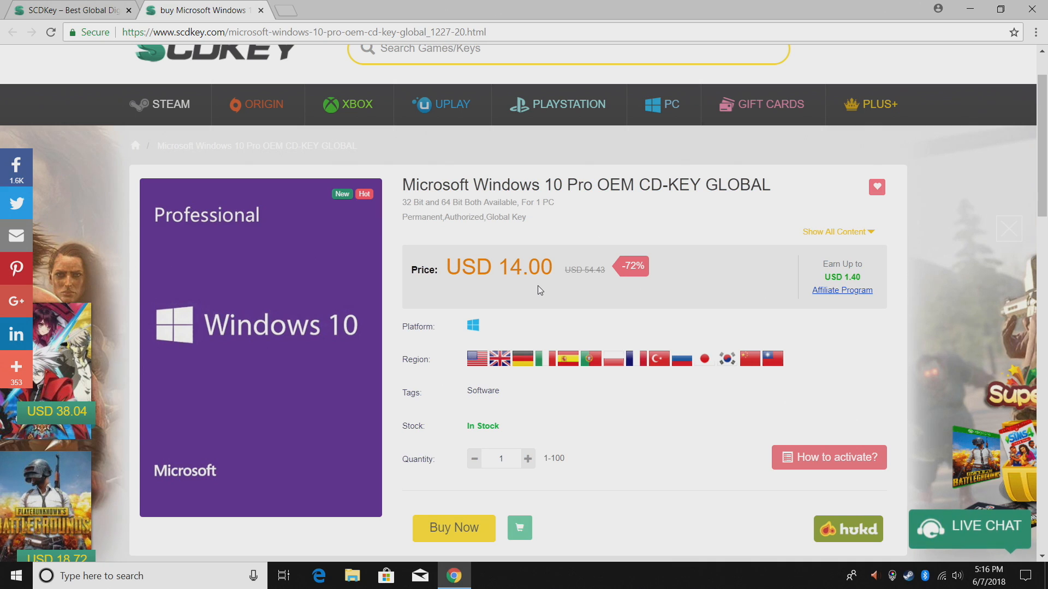
{"action": "mouse_move", "coordinate": [527, 289]}
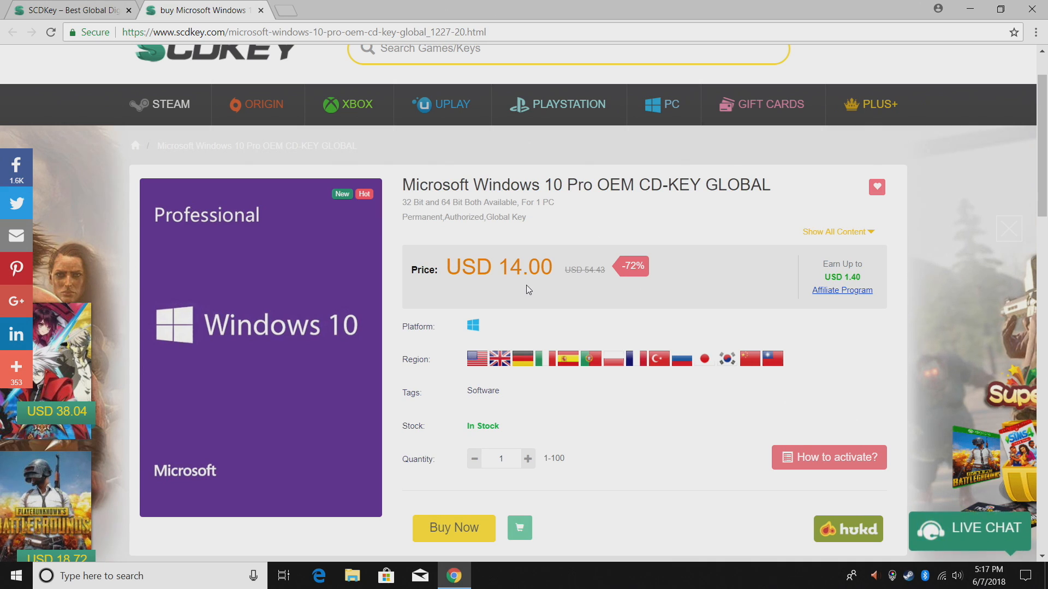
{"action": "mouse_move", "coordinate": [465, 278]}
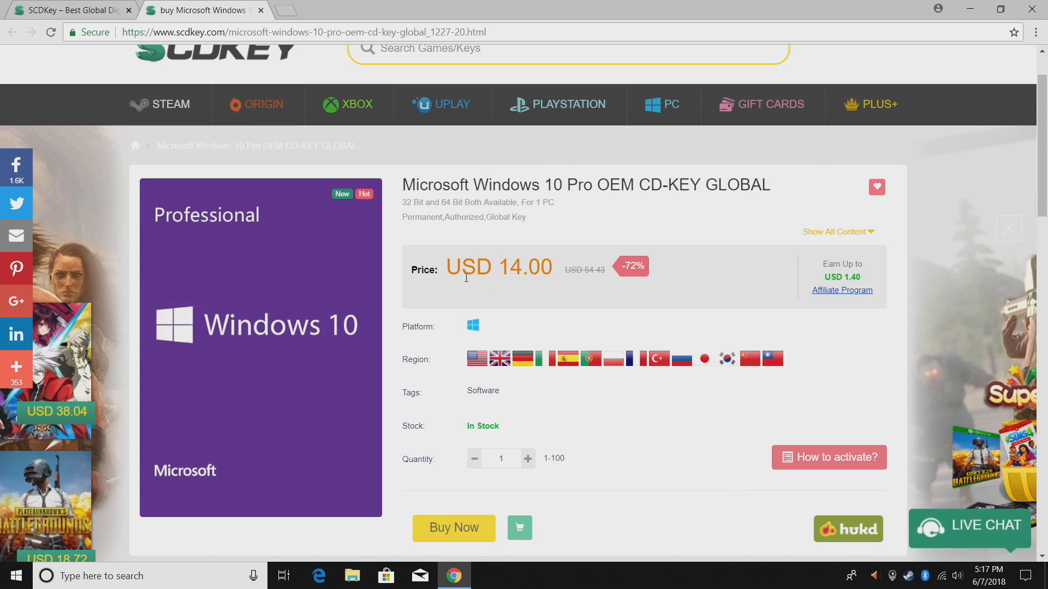
{"action": "mouse_move", "coordinate": [431, 486]}
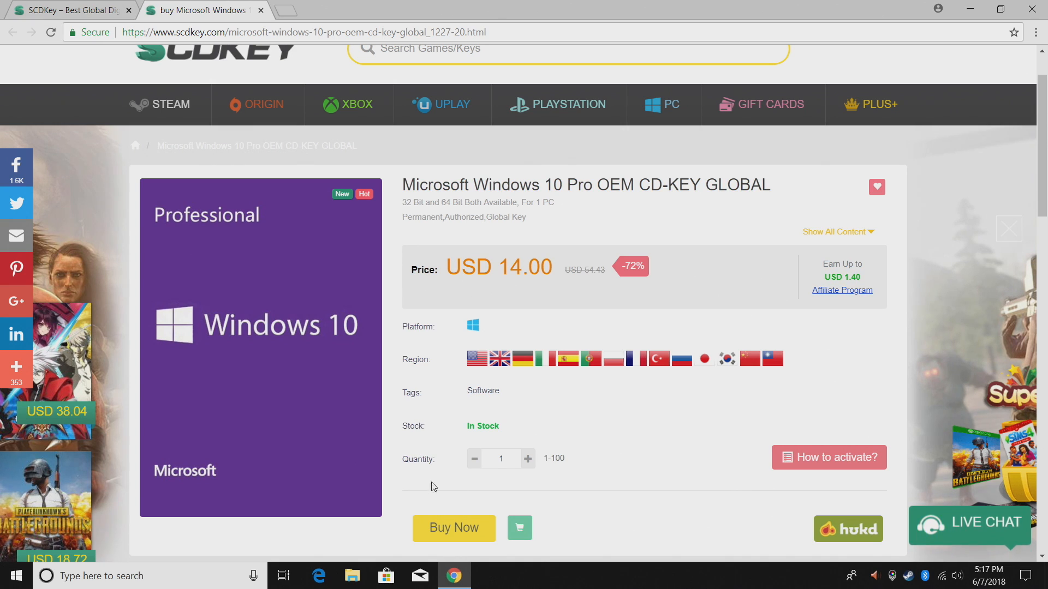
{"action": "mouse_move", "coordinate": [528, 459]}
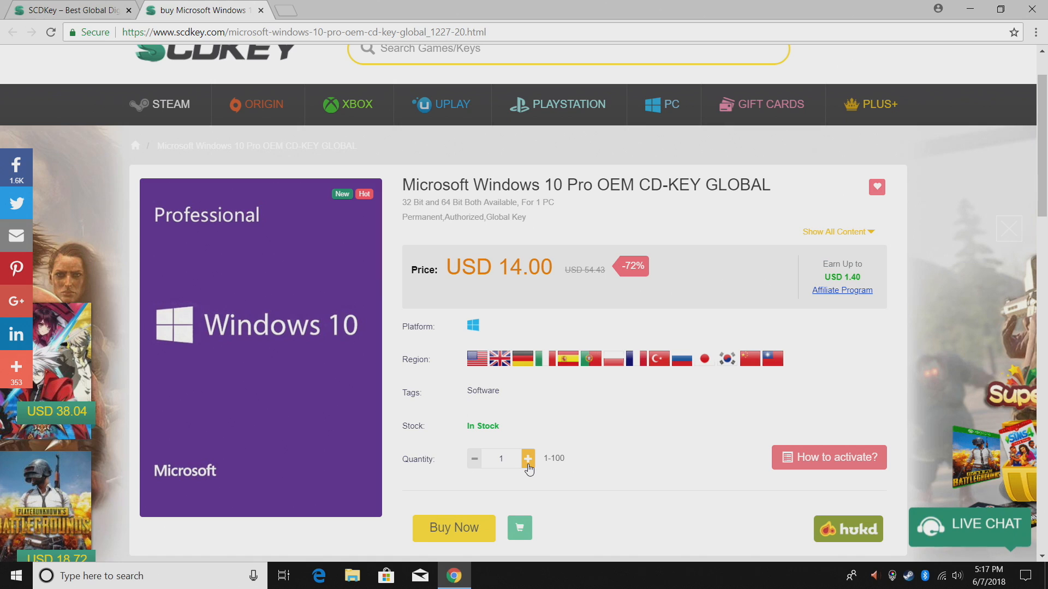
{"action": "left_click", "coordinate": [528, 458]}
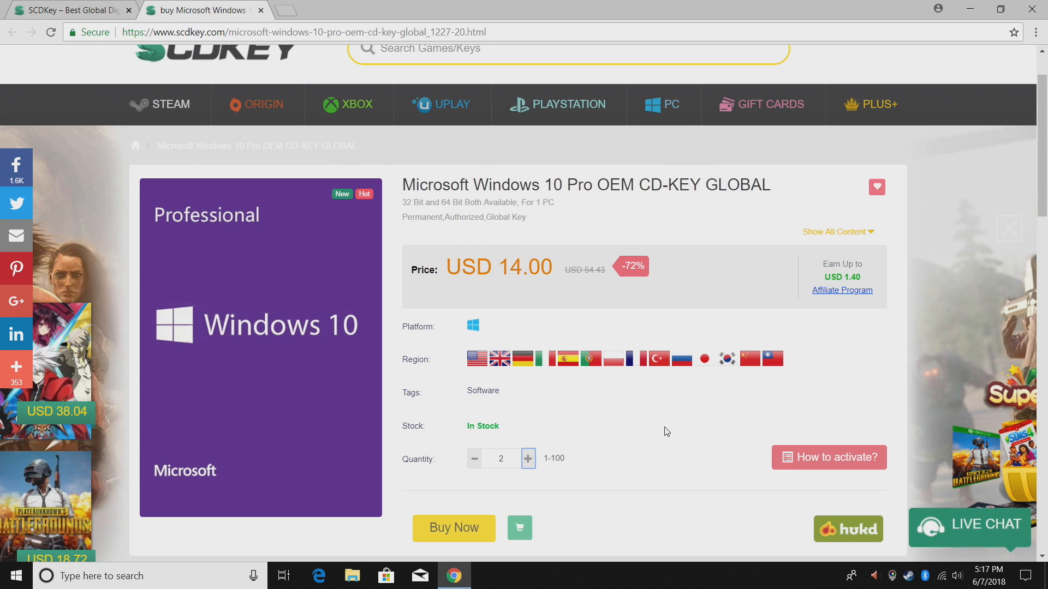
{"action": "scroll", "scroll_direction": "up", "scroll_amount": 3}
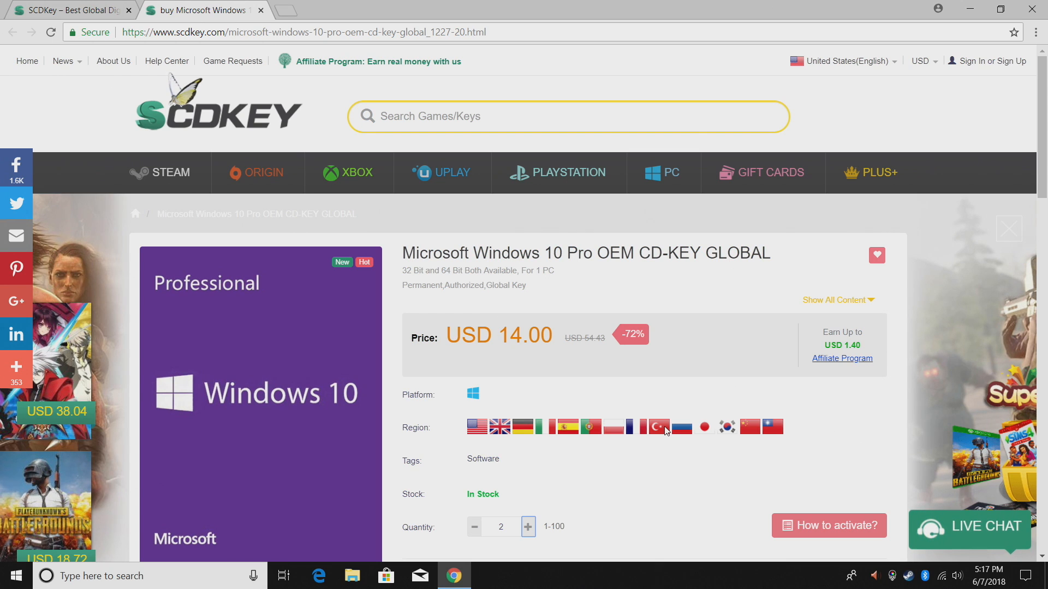
{"action": "mouse_move", "coordinate": [257, 173]}
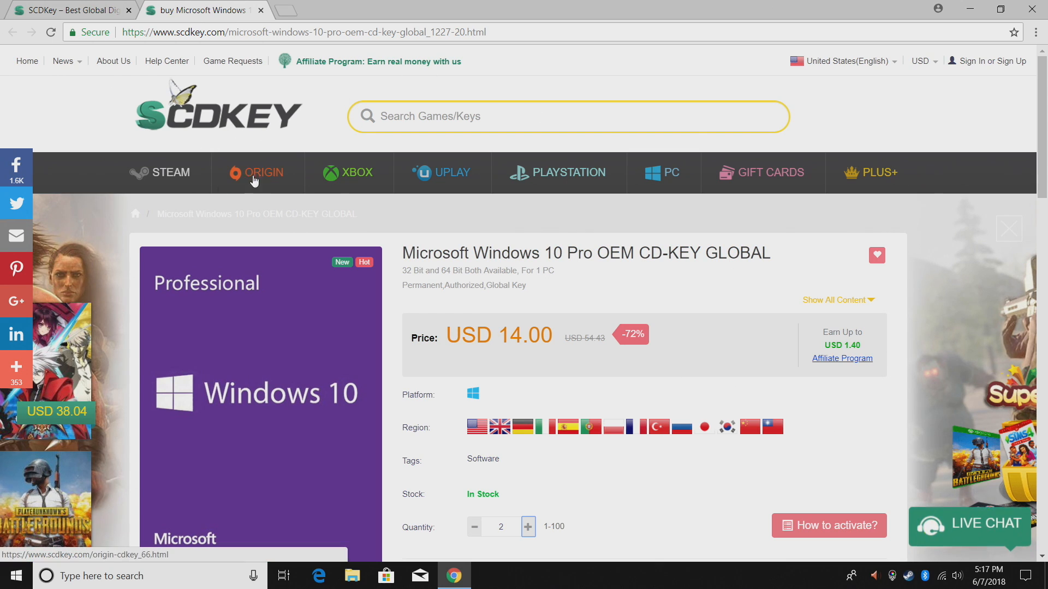
Open the STEAM category and scroll through its 517 game listings.
{"action": "left_click", "coordinate": [175, 172]}
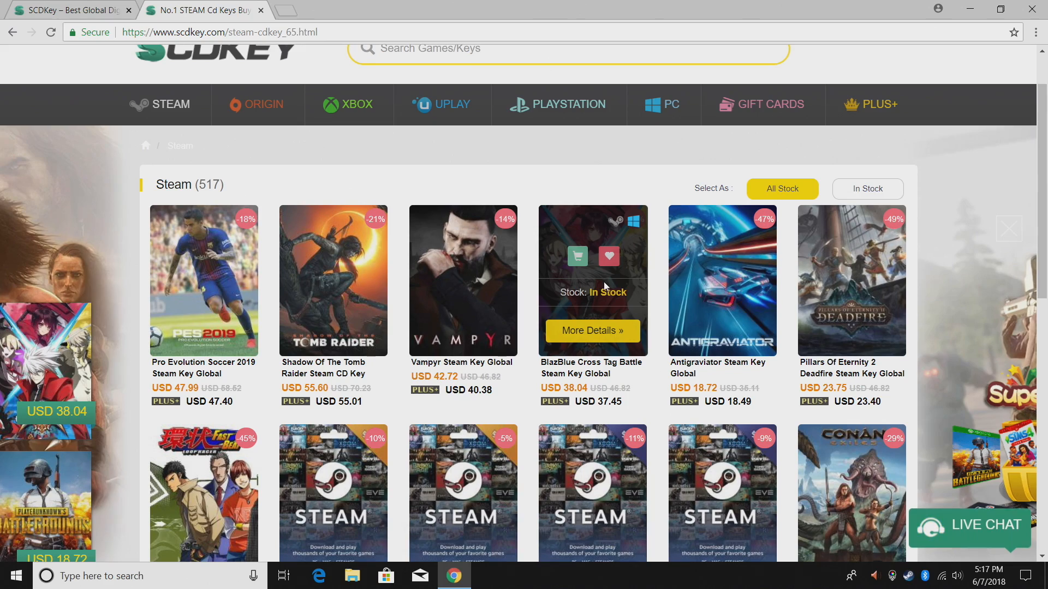
{"action": "scroll", "scroll_direction": "down", "scroll_amount": 3}
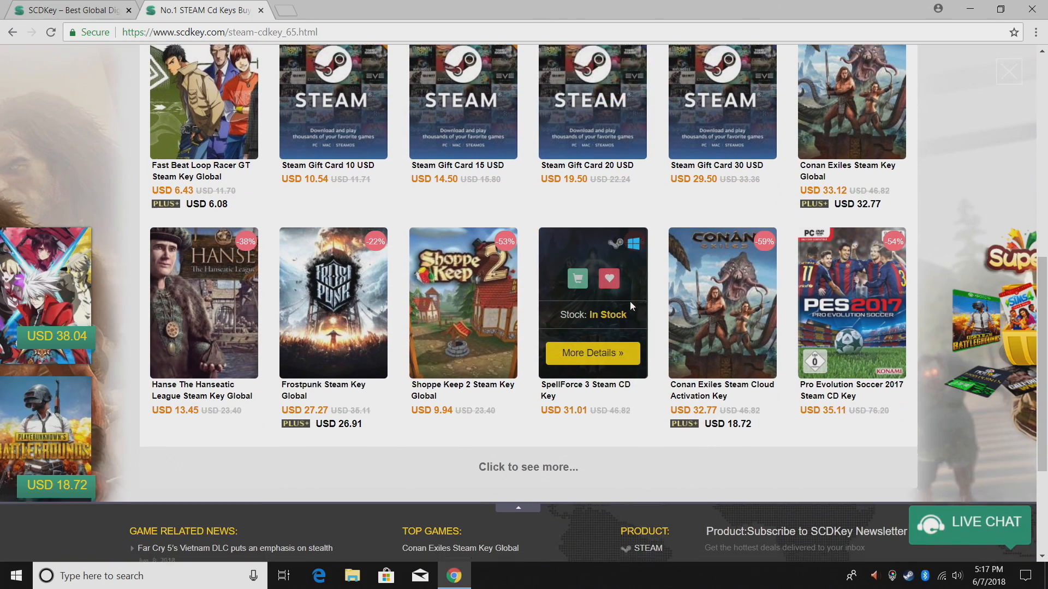
{"action": "scroll", "scroll_direction": "down", "scroll_amount": 3}
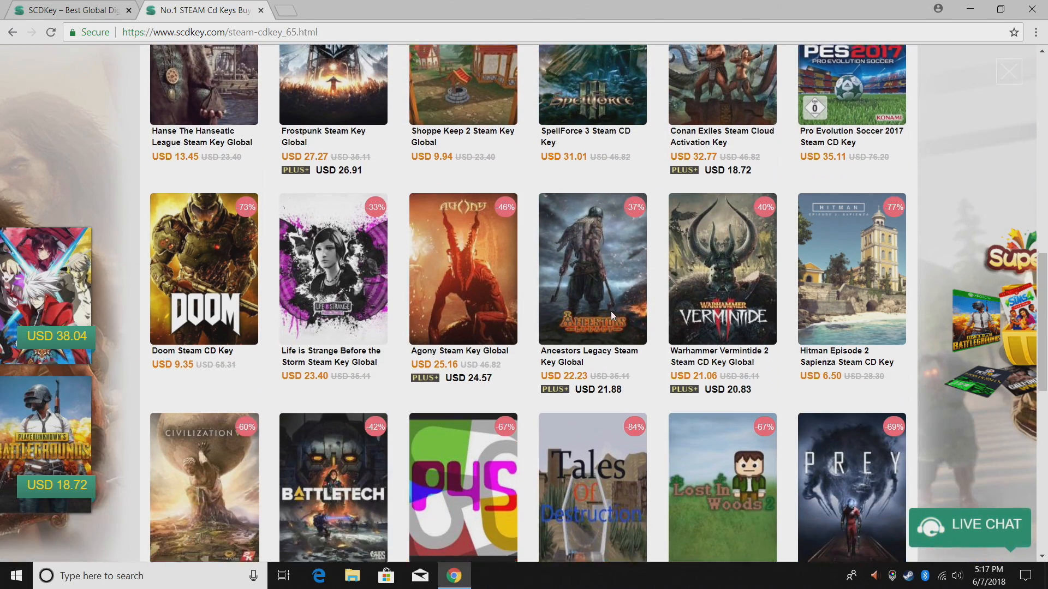
{"action": "scroll", "scroll_direction": "down", "scroll_amount": 3}
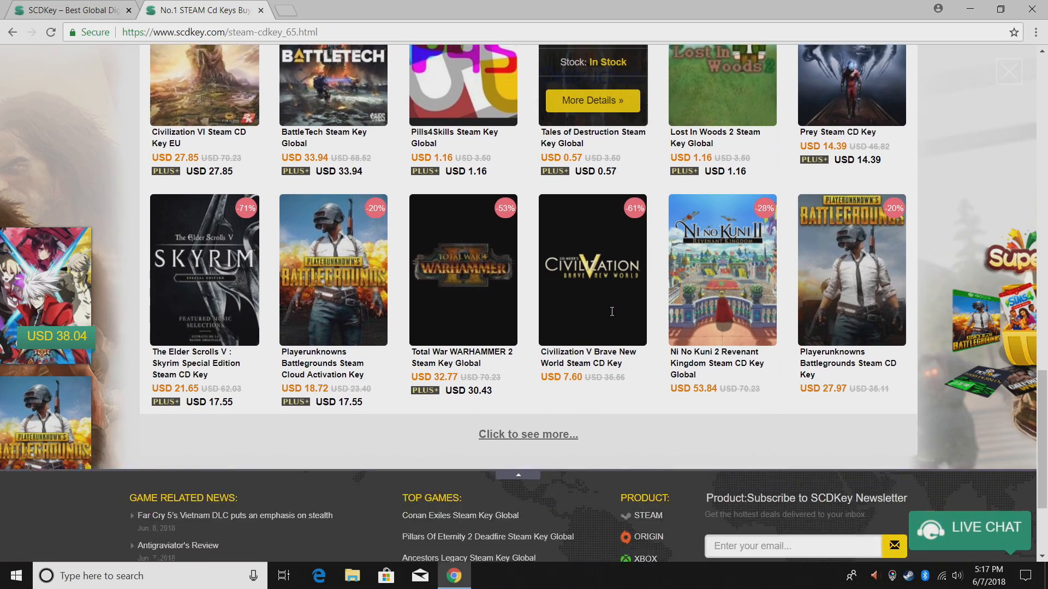
{"action": "scroll", "scroll_direction": "up", "scroll_amount": 3}
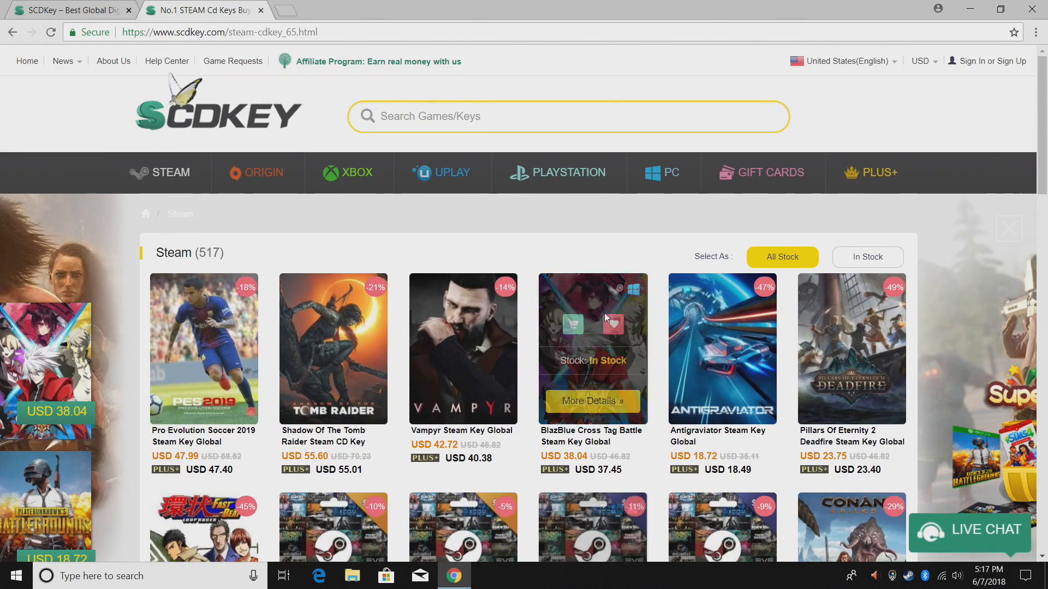
{"action": "mouse_move", "coordinate": [569, 179]}
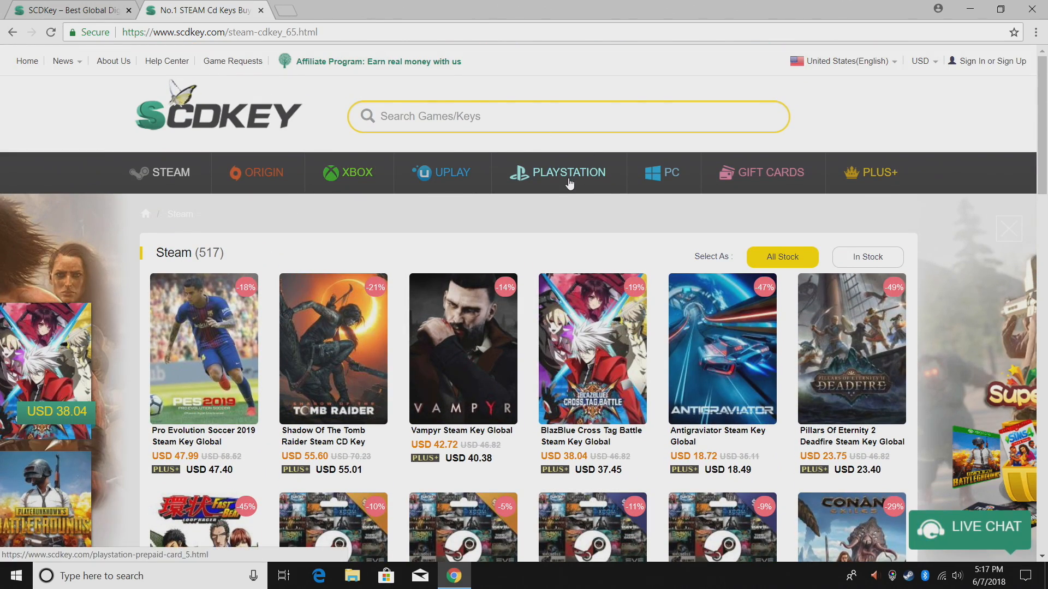
{"action": "mouse_move", "coordinate": [235, 196]}
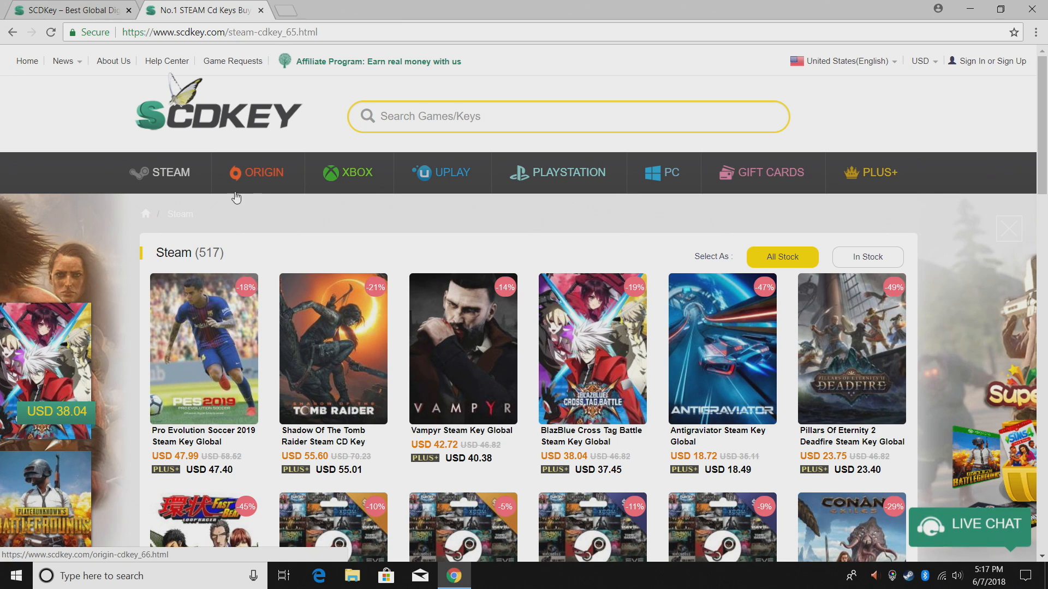
{"action": "mouse_move", "coordinate": [485, 206]}
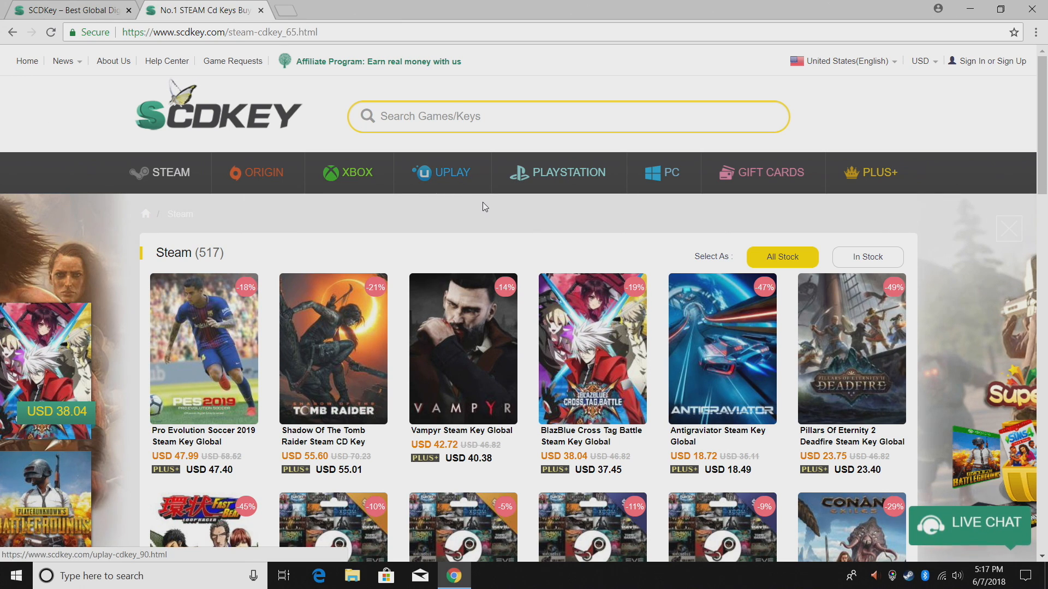
{"action": "mouse_move", "coordinate": [491, 179]}
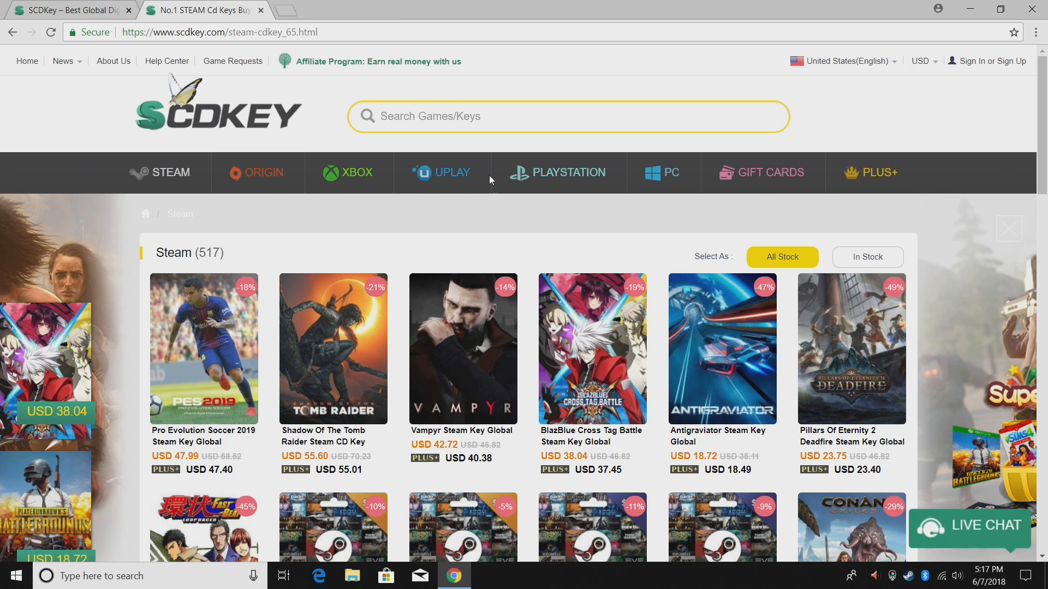
Enter 'win' in the search box and return to the SCDKey home page.
{"action": "type", "text": "win"}
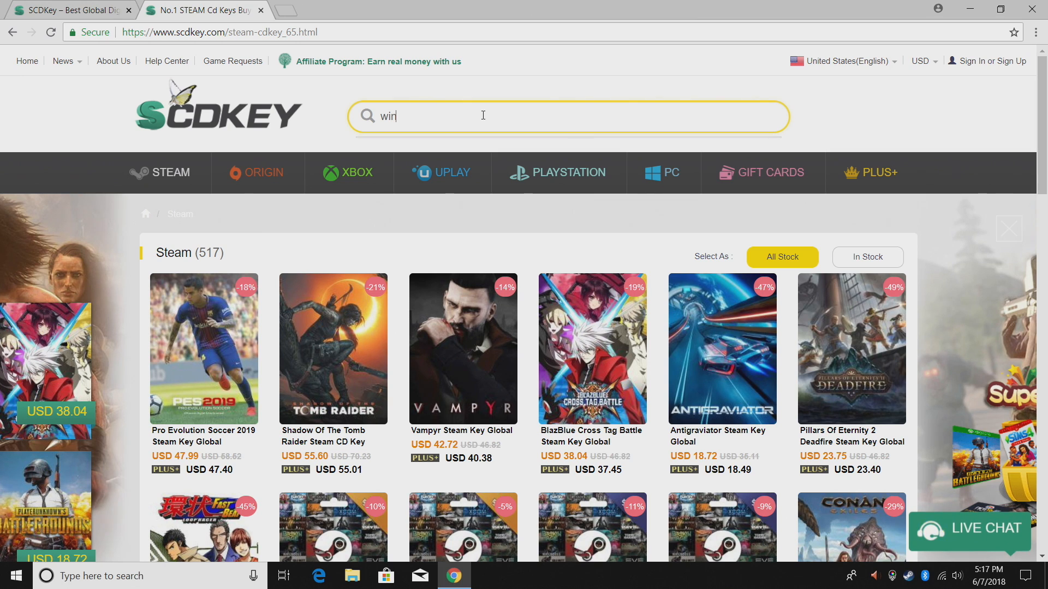
{"action": "type", "text": "win"}
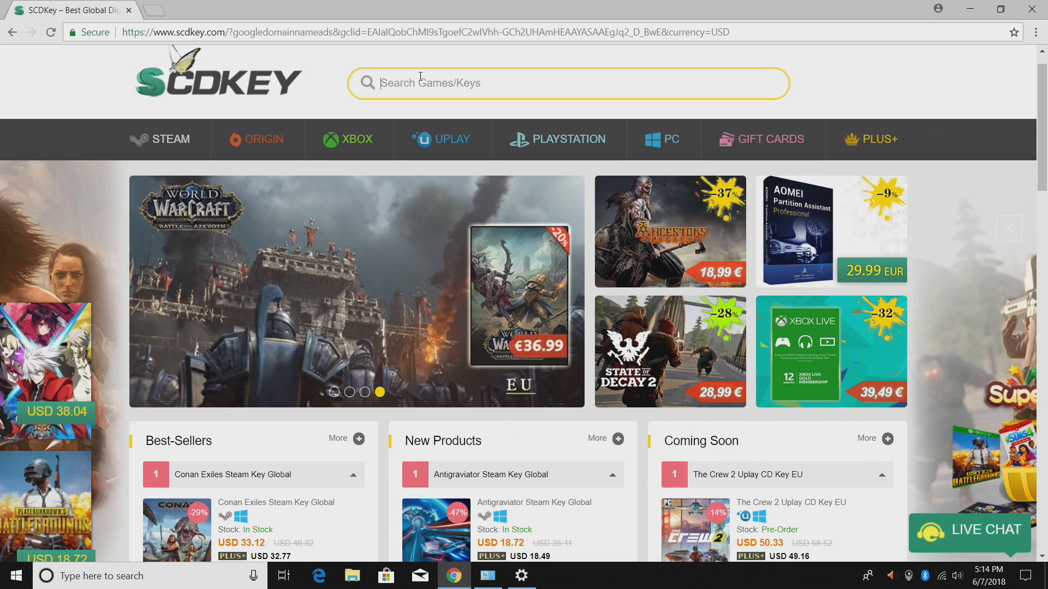
Open the Windows 10 Pro OEM CD-KEY GLOBAL page via 'win' search and set quantity 2.
{"action": "type", "text": "win"}
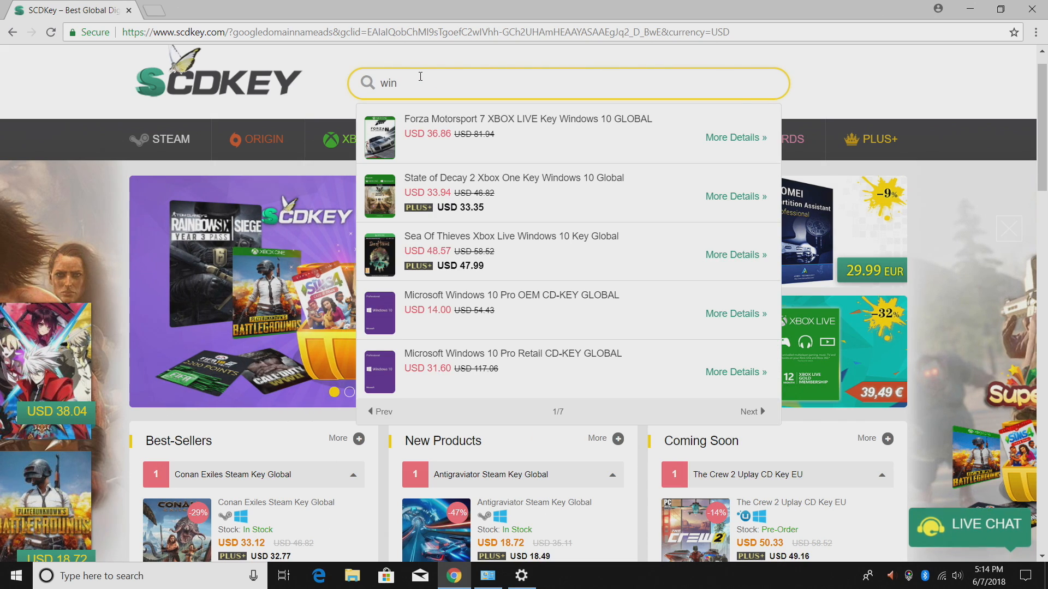
{"action": "mouse_move", "coordinate": [735, 314]}
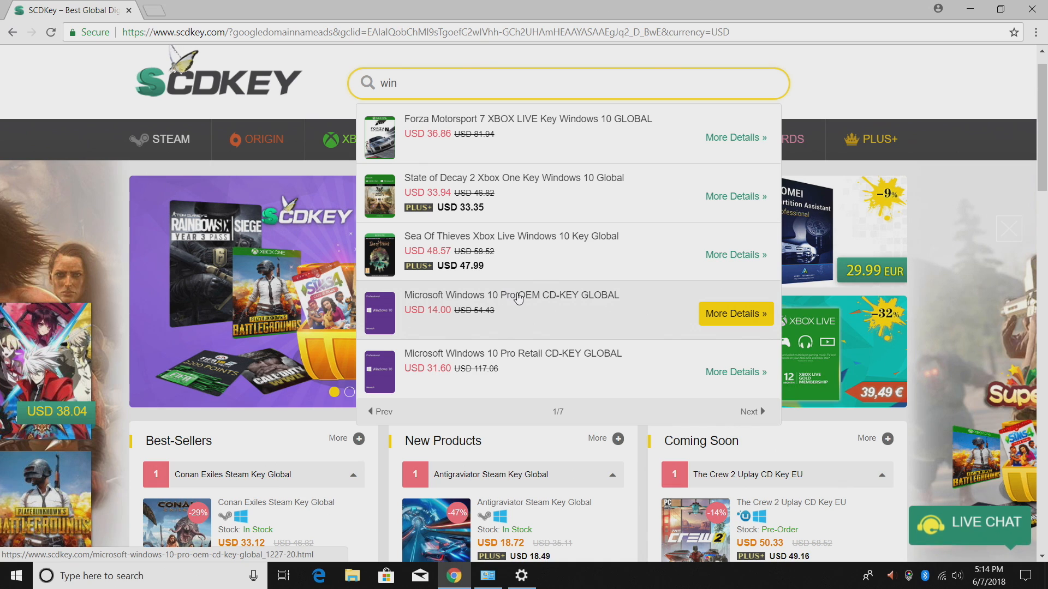
{"action": "left_click", "coordinate": [735, 313]}
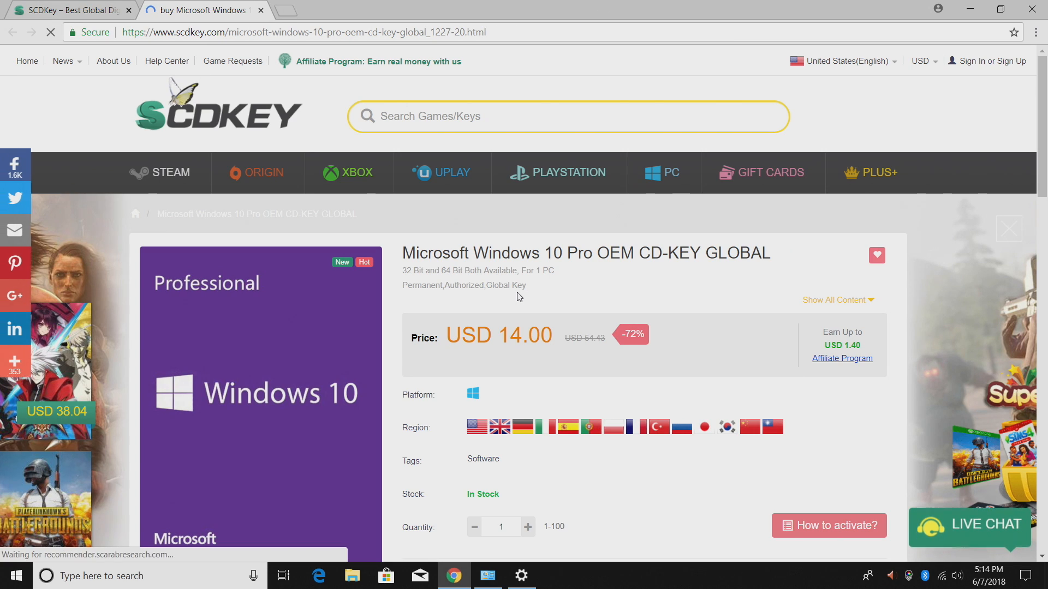
{"action": "scroll", "scroll_direction": "down", "scroll_amount": 3}
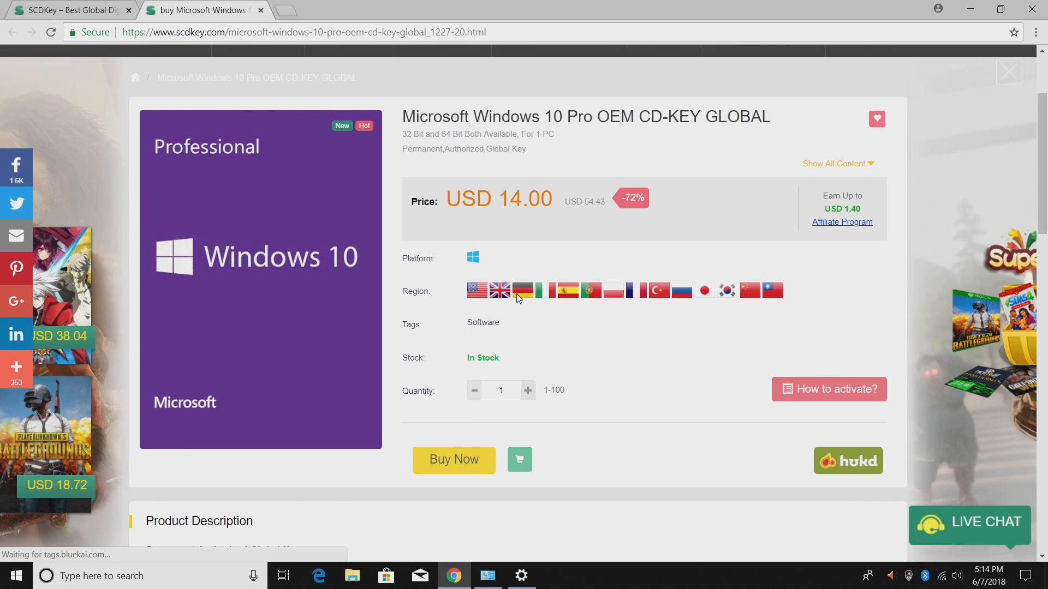
{"action": "mouse_move", "coordinate": [523, 290]}
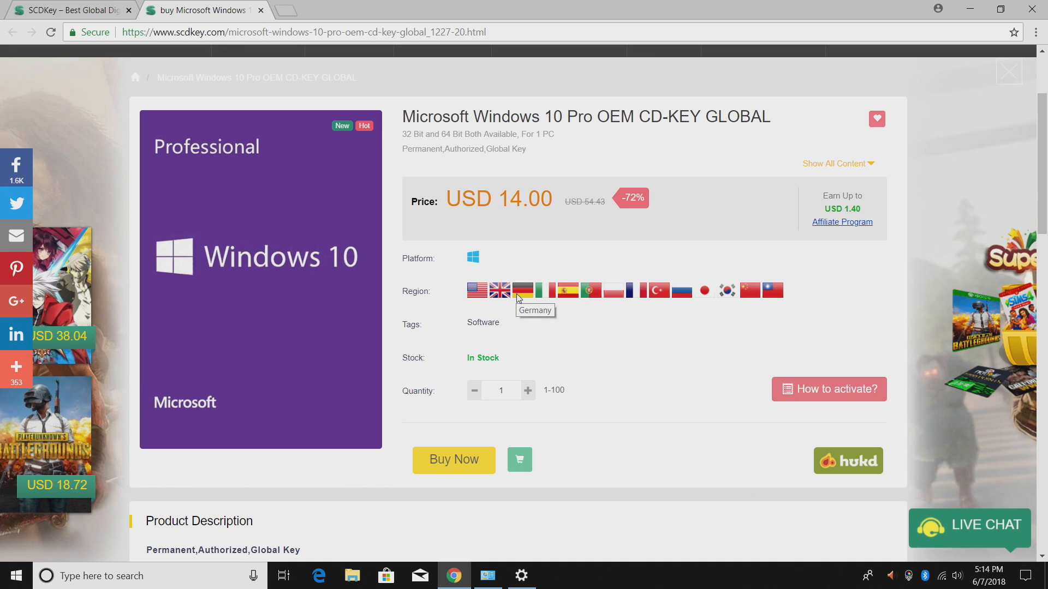
{"action": "mouse_move", "coordinate": [500, 381]}
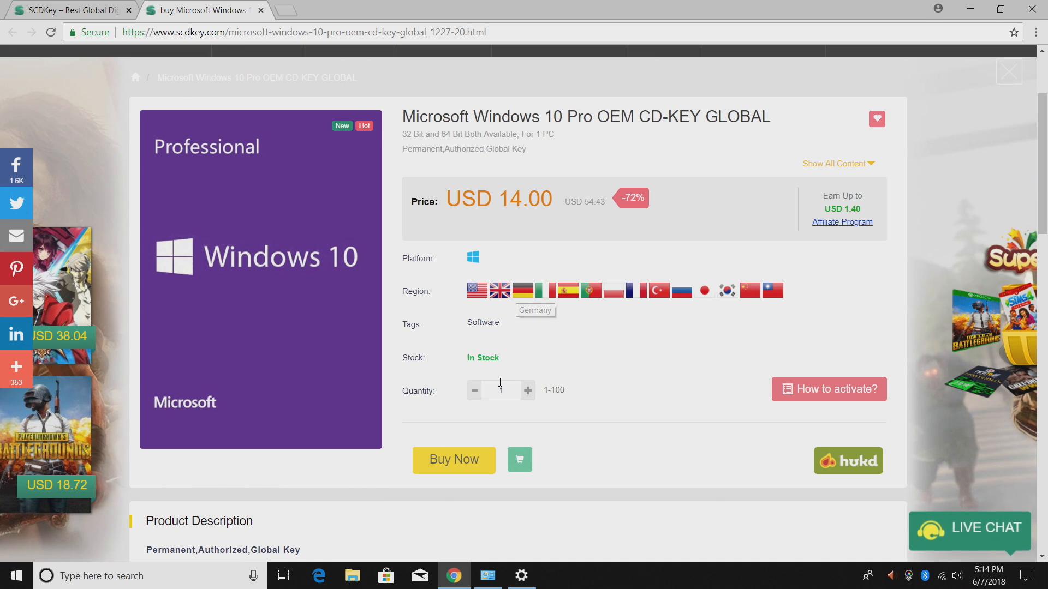
{"action": "left_click", "coordinate": [527, 390]}
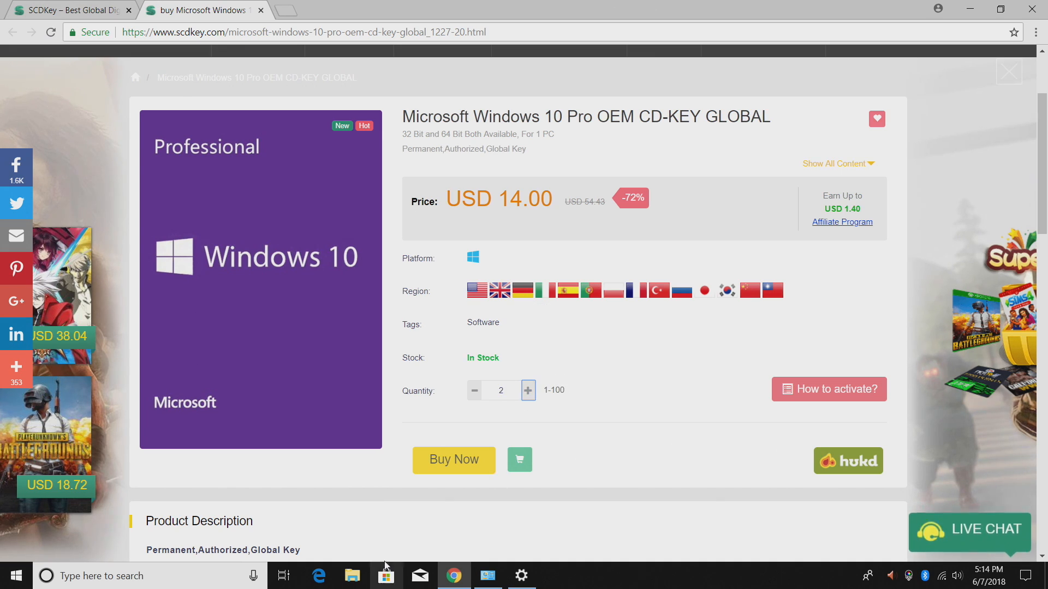
{"action": "mouse_move", "coordinate": [458, 459]}
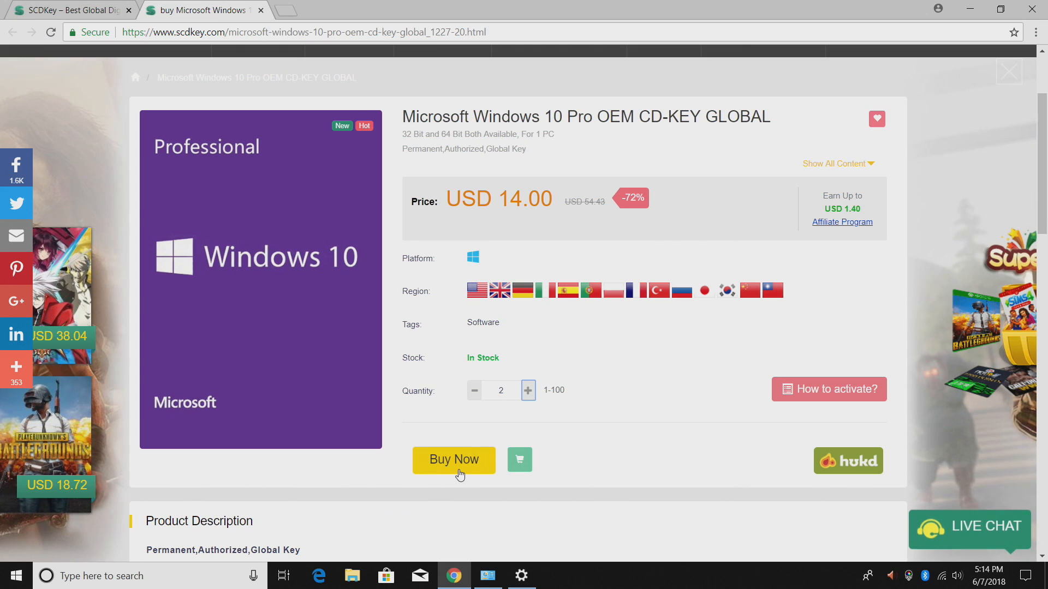
Apply the promotion code, cutting the order from USD 28.00 to USD 25.20.
{"action": "left_click", "coordinate": [454, 459]}
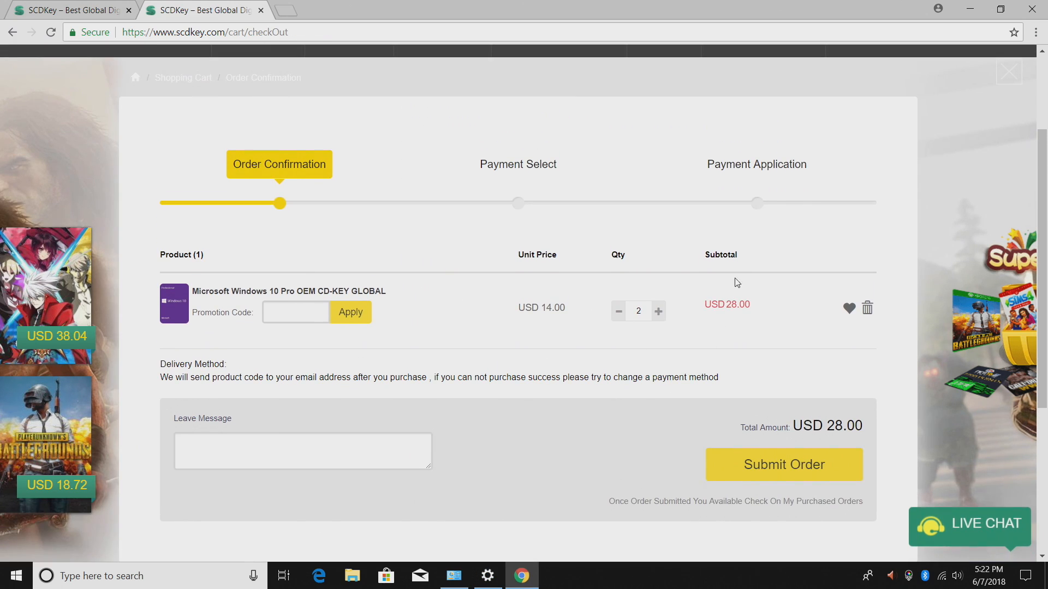
{"action": "mouse_move", "coordinate": [714, 322]}
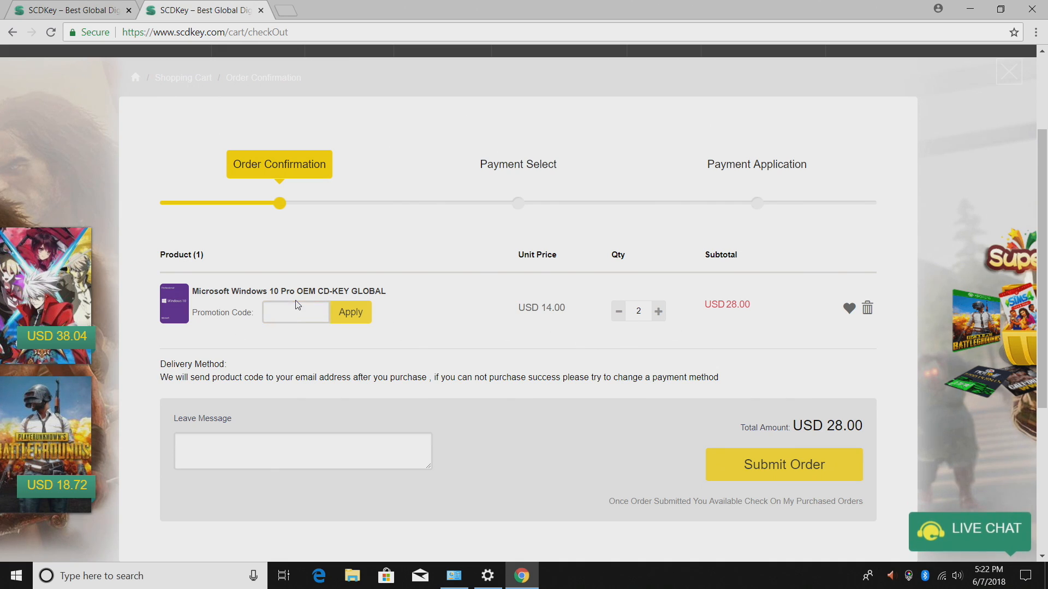
{"action": "type", "text": "EP"}
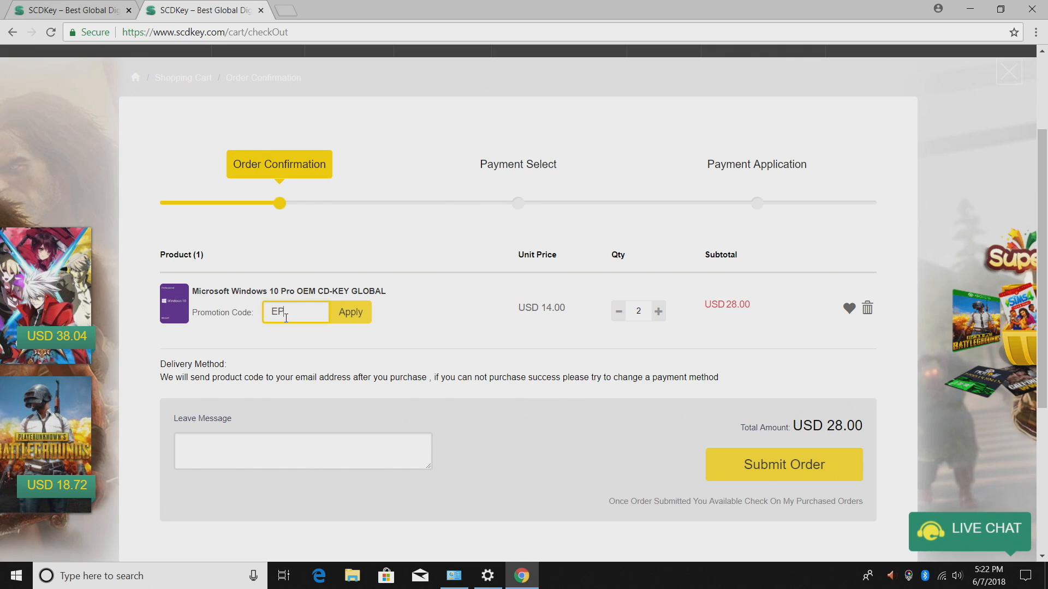
{"action": "type", "text": "SK"}
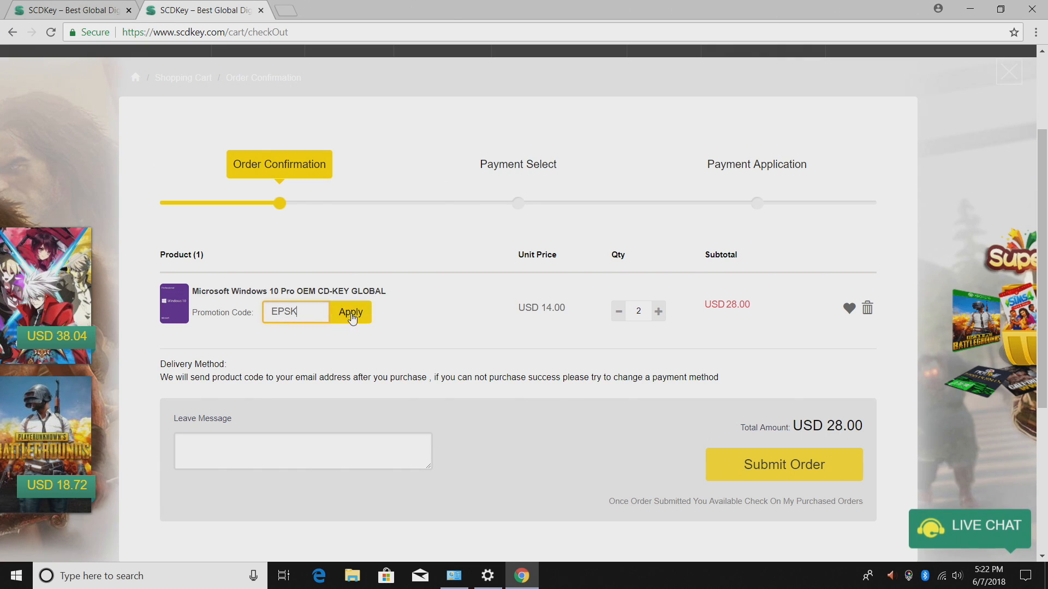
{"action": "left_click", "coordinate": [350, 312]}
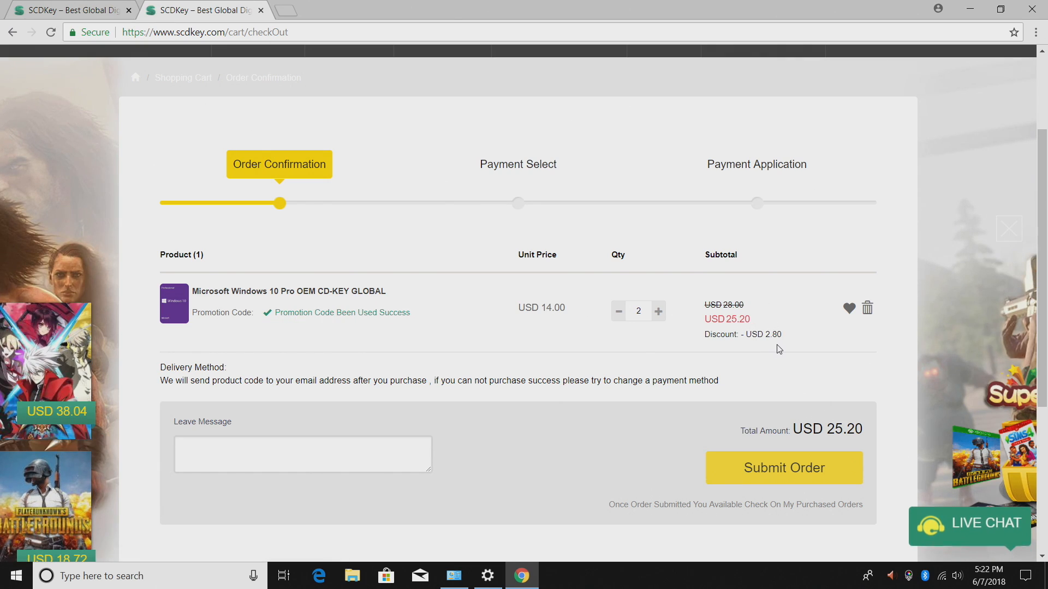
{"action": "mouse_move", "coordinate": [852, 437]}
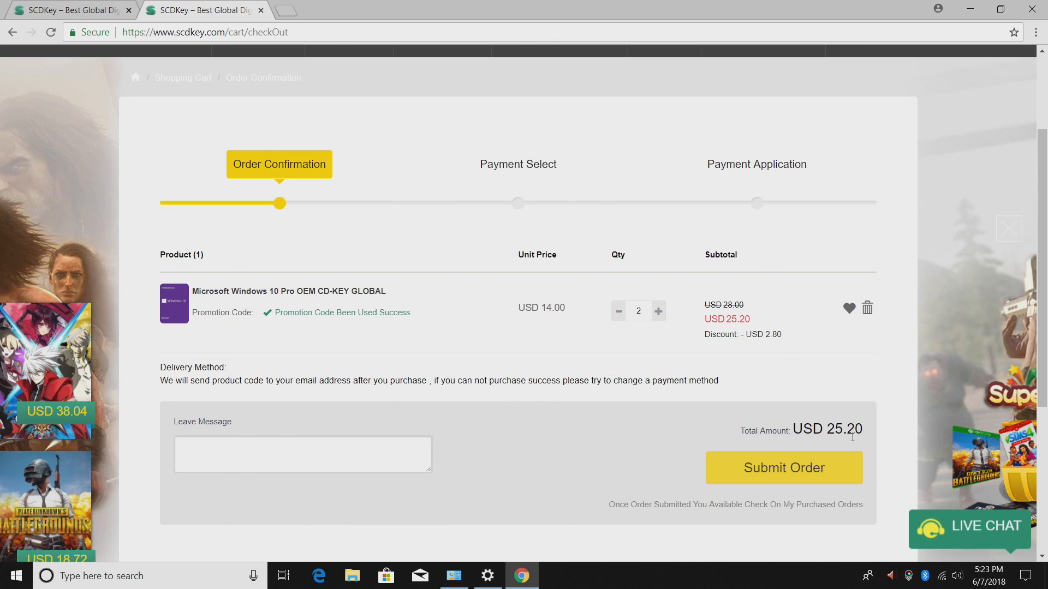
Submit the discounted USD 25.2 order and reach payment selection.
{"action": "left_click", "coordinate": [782, 467]}
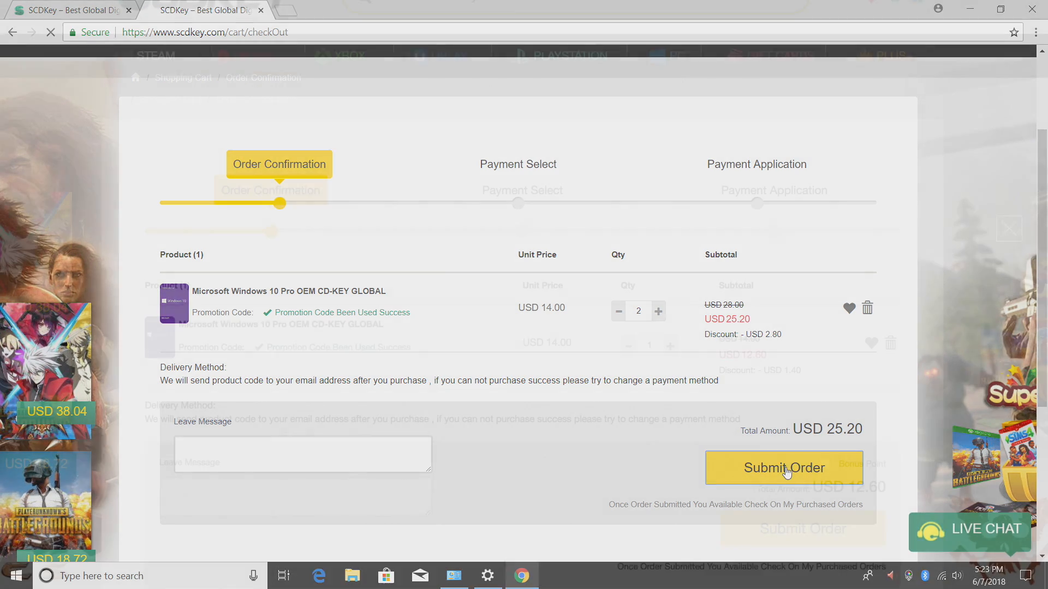
{"action": "left_click", "coordinate": [618, 310]}
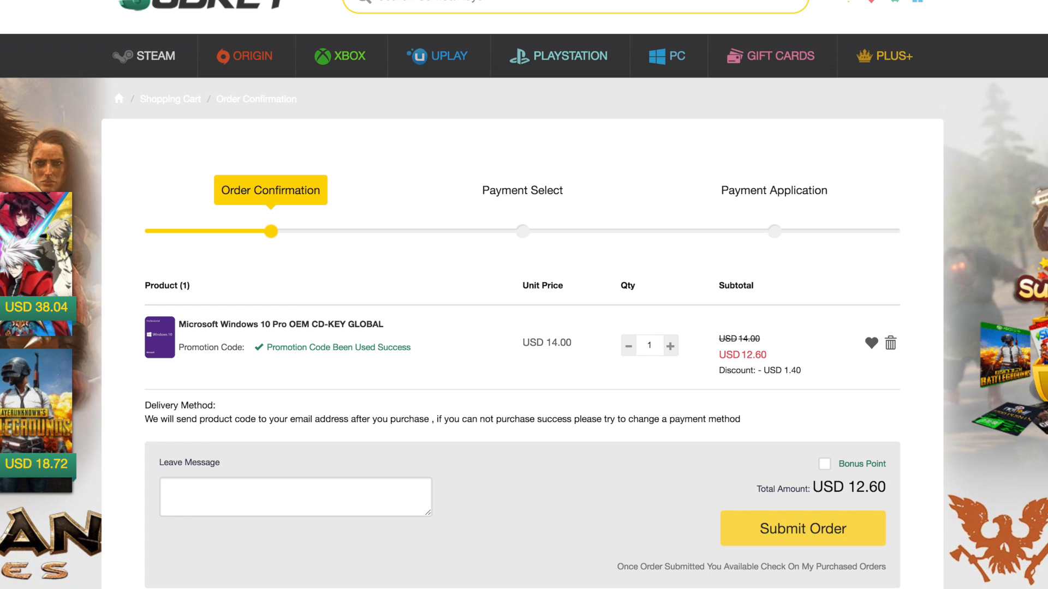
{"action": "left_click", "coordinate": [801, 528]}
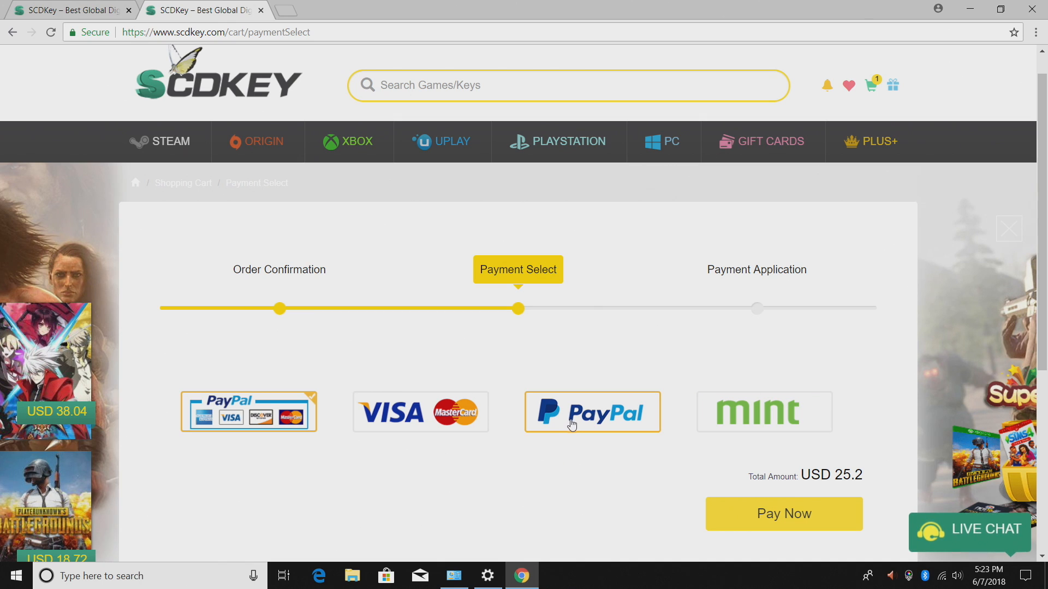
Choose PayPal as the payment method and pay the USD 25.2 total.
{"action": "left_click", "coordinate": [591, 411]}
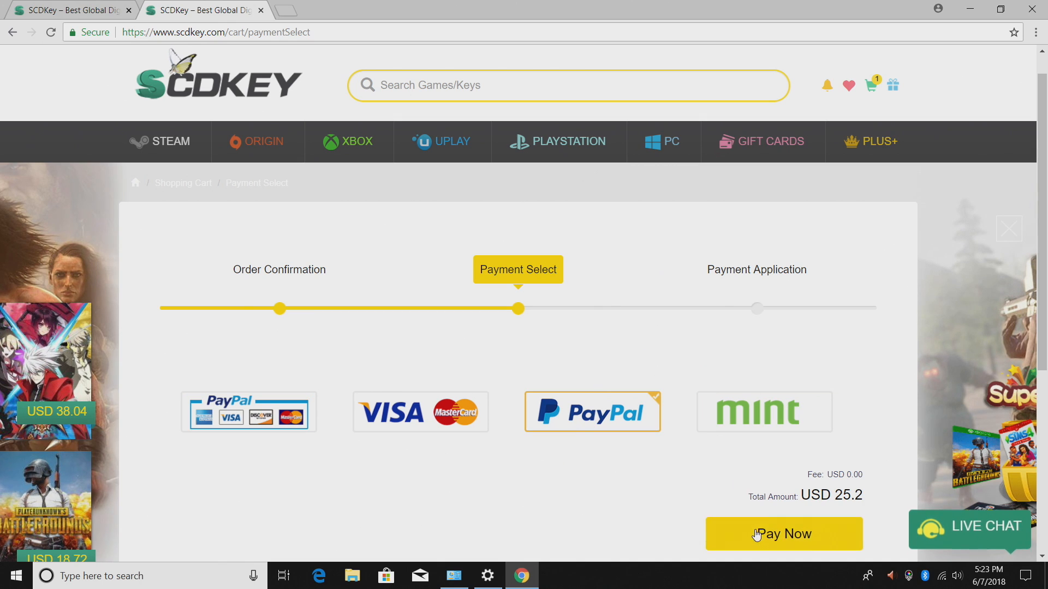
{"action": "left_click", "coordinate": [783, 533]}
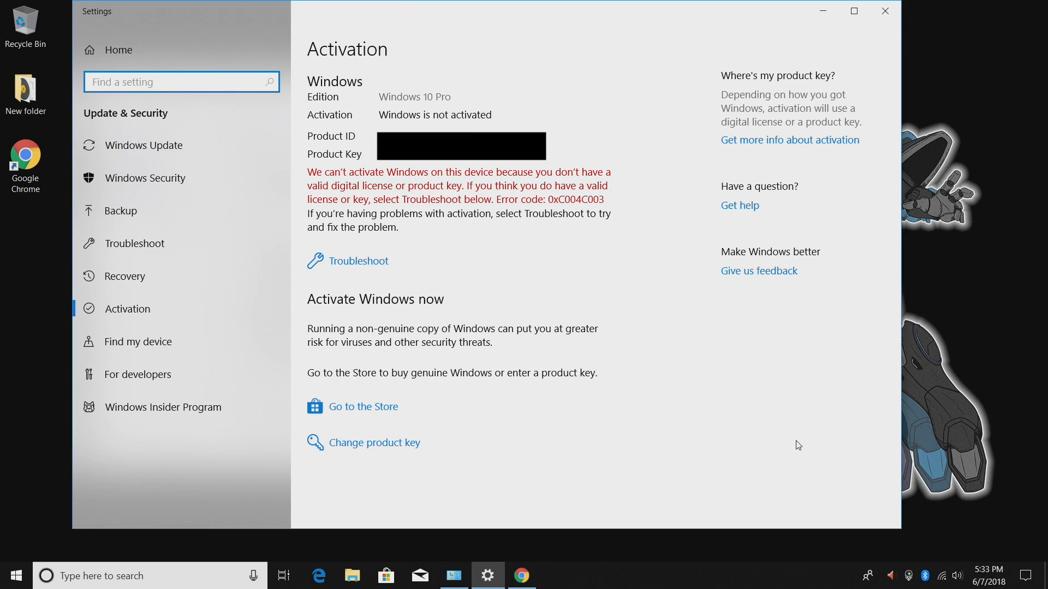
Paste the purchased key into Change product key and activate Windows 10 Pro.
{"action": "left_click", "coordinate": [375, 443]}
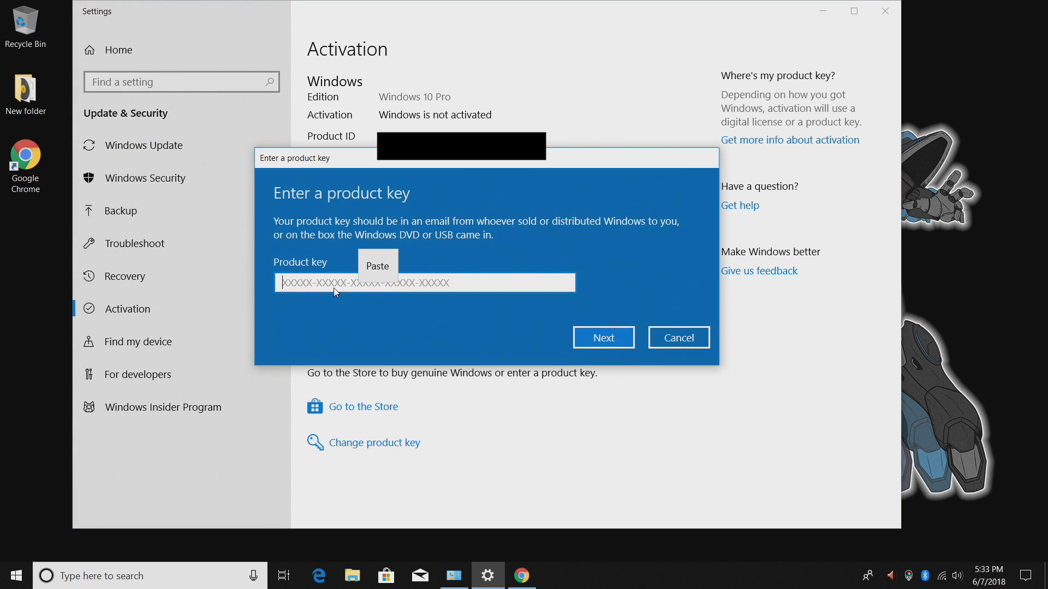
{"action": "left_click", "coordinate": [377, 265]}
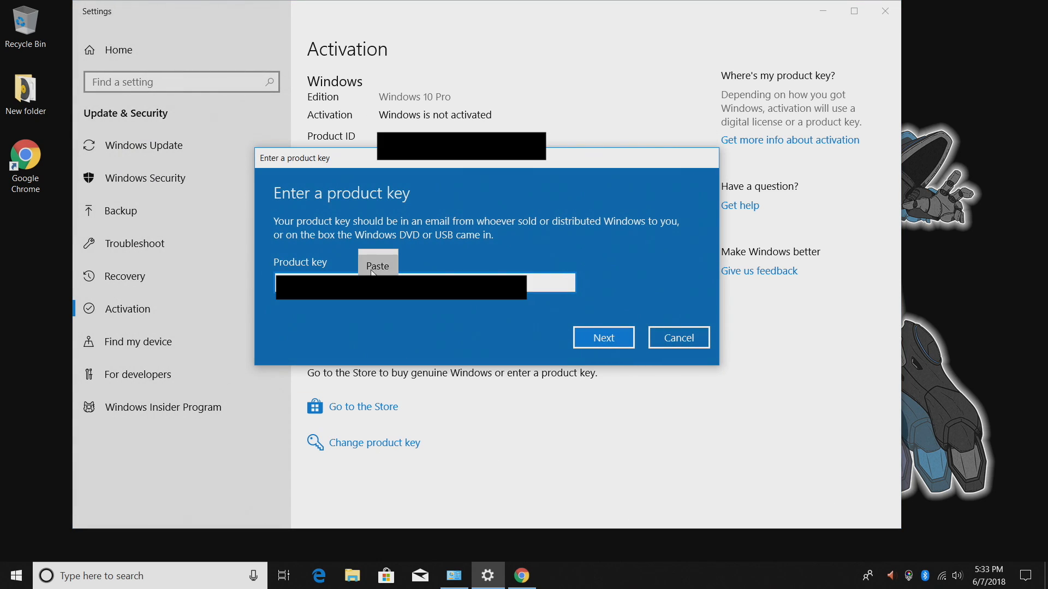
{"action": "left_click", "coordinate": [601, 338]}
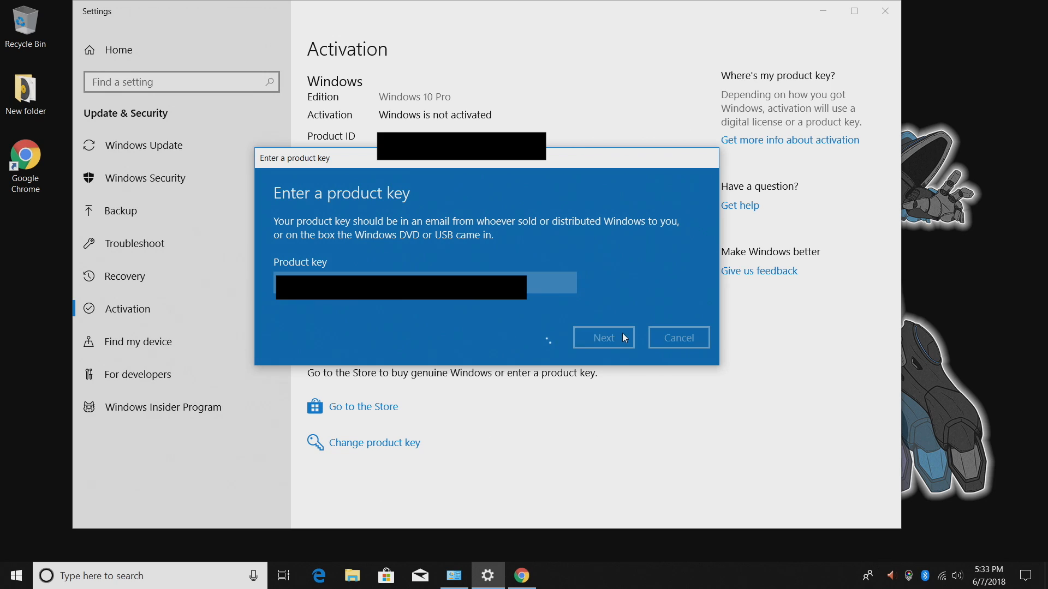
{"action": "left_click", "coordinate": [602, 337]}
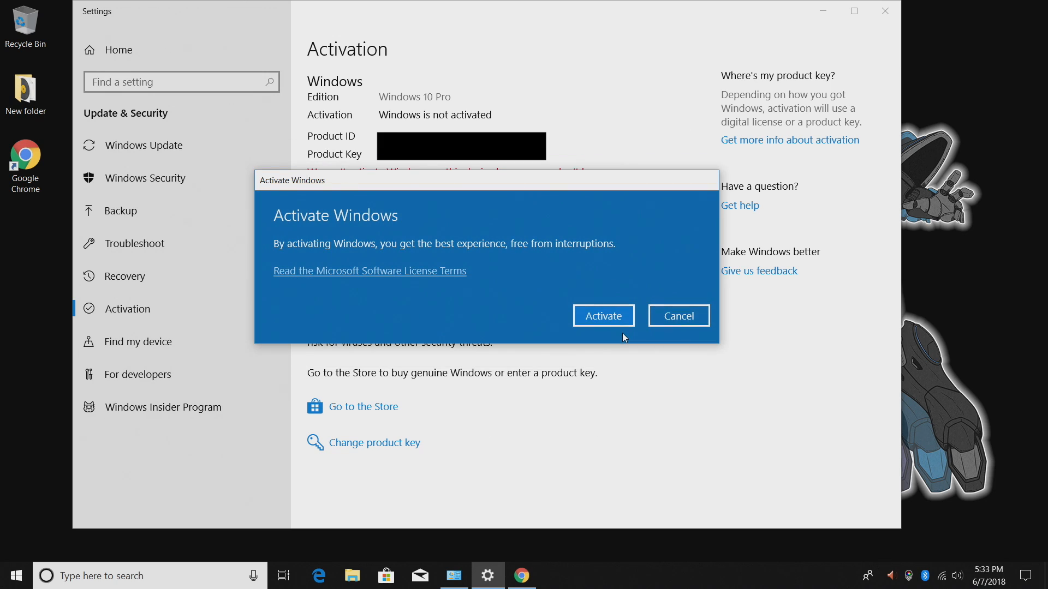
{"action": "left_click", "coordinate": [602, 316]}
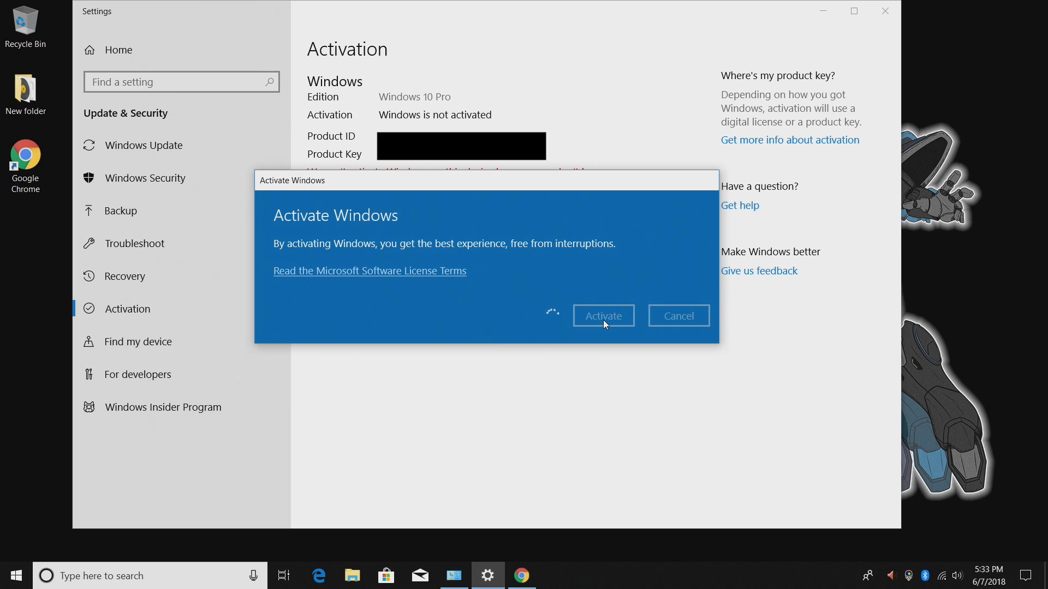
{"action": "left_click", "coordinate": [602, 314]}
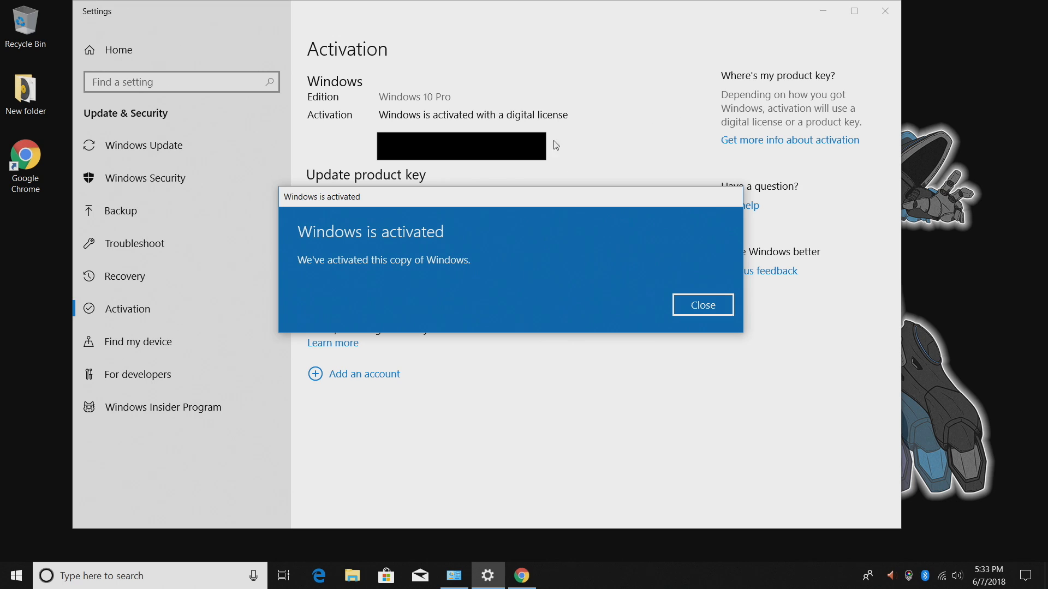
{"action": "left_click", "coordinate": [520, 575]}
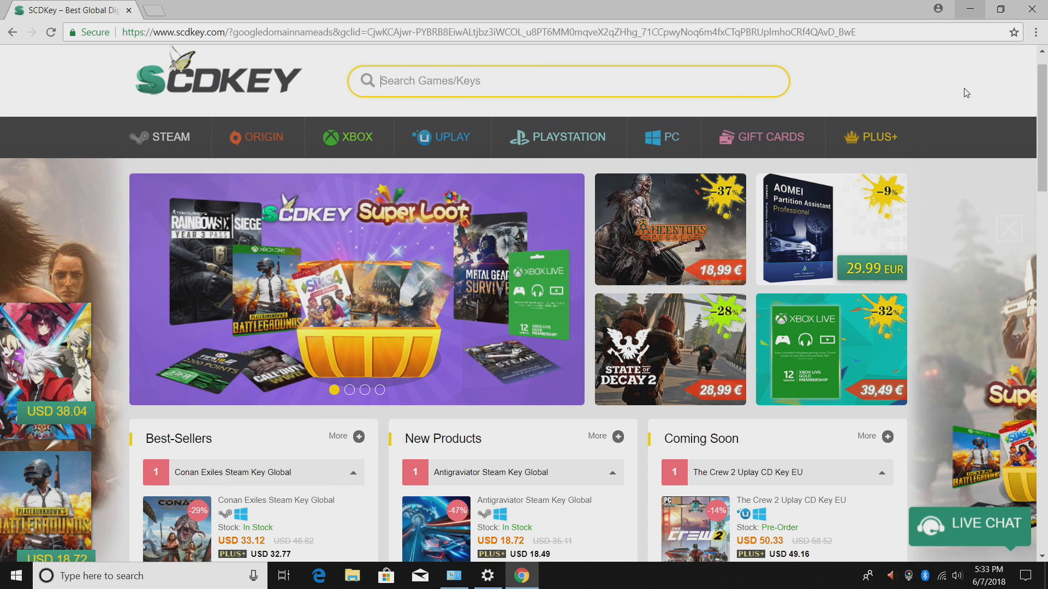
Scroll the homepage, then open the STEAM category listing 517 game keys.
{"action": "scroll", "scroll_direction": "down", "scroll_amount": 3}
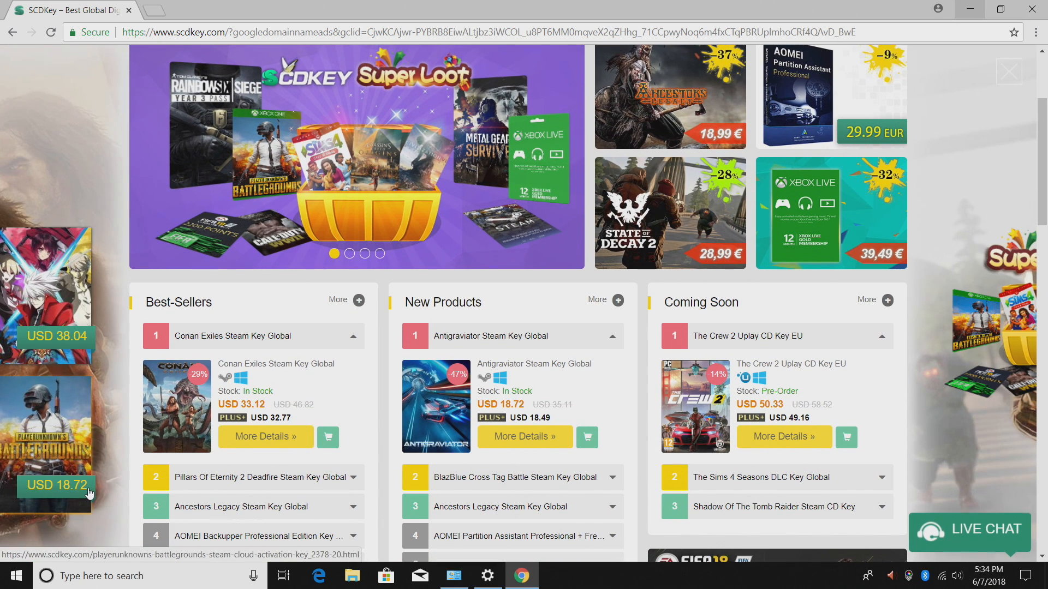
{"action": "mouse_move", "coordinate": [767, 405]}
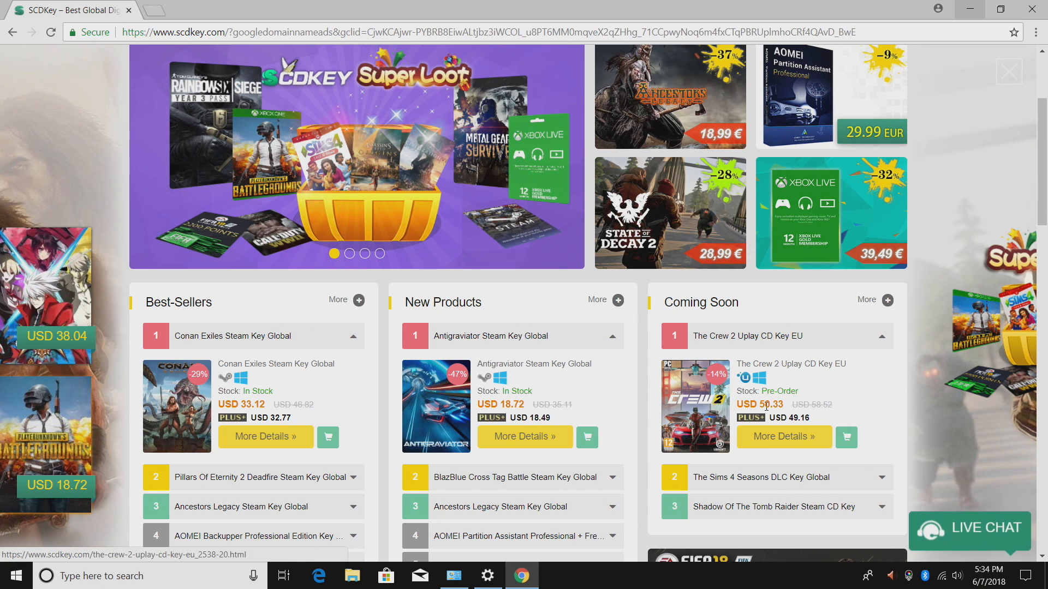
{"action": "scroll", "scroll_direction": "up", "scroll_amount": 3}
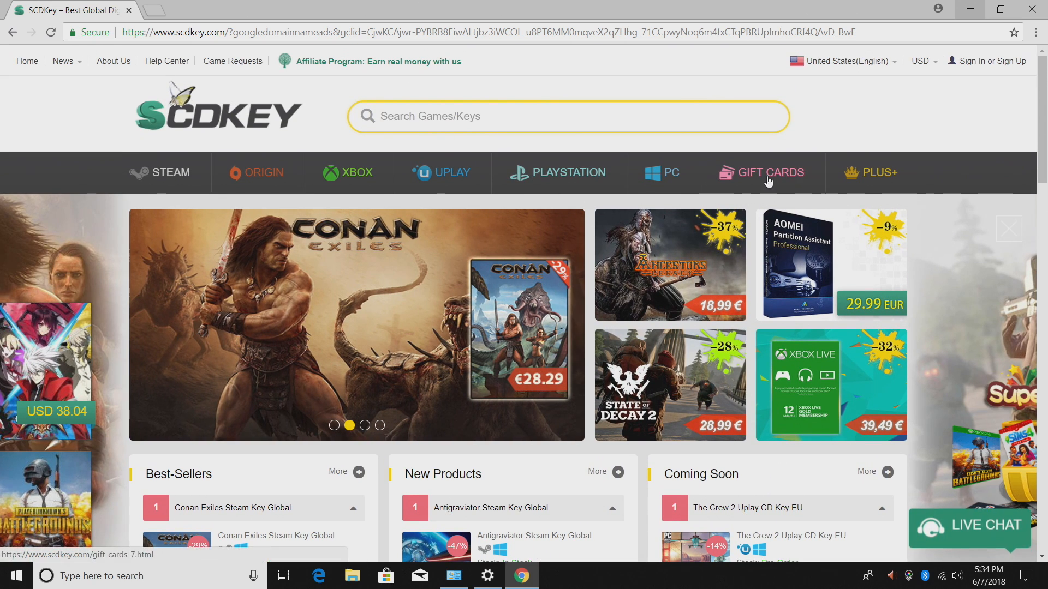
{"action": "left_click", "coordinate": [173, 172]}
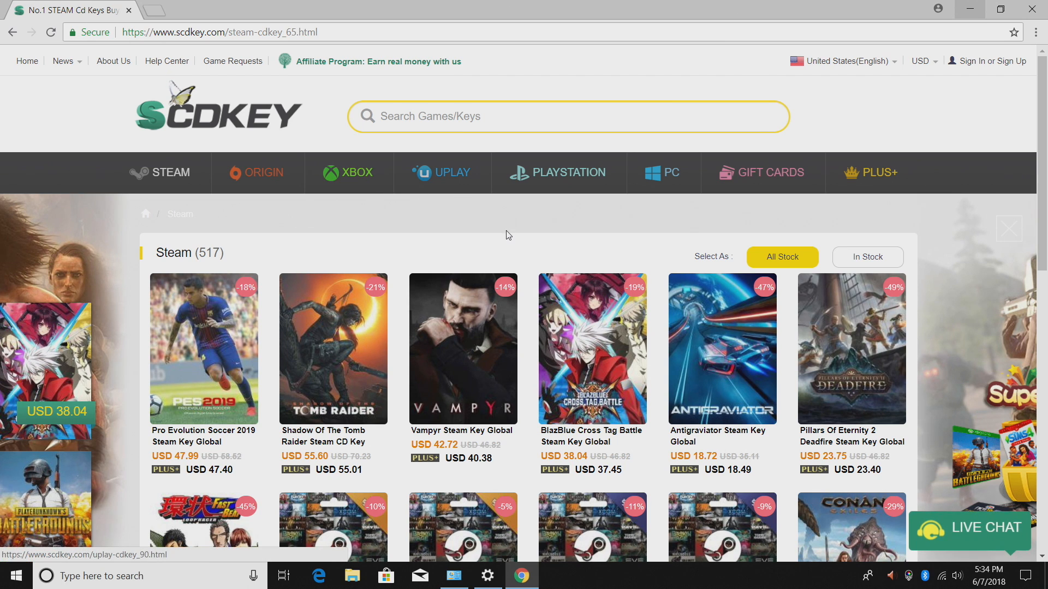
Load more of the 517 Steam keys and browse titles like Doom and Skyrim.
{"action": "scroll", "scroll_direction": "down", "scroll_amount": 3}
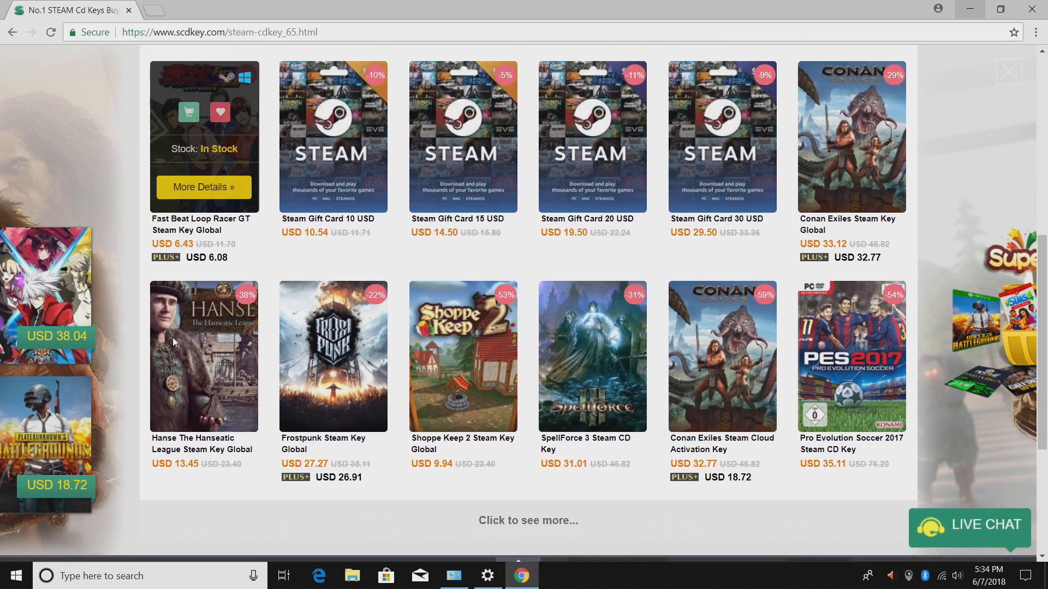
{"action": "scroll", "scroll_direction": "down", "scroll_amount": 3}
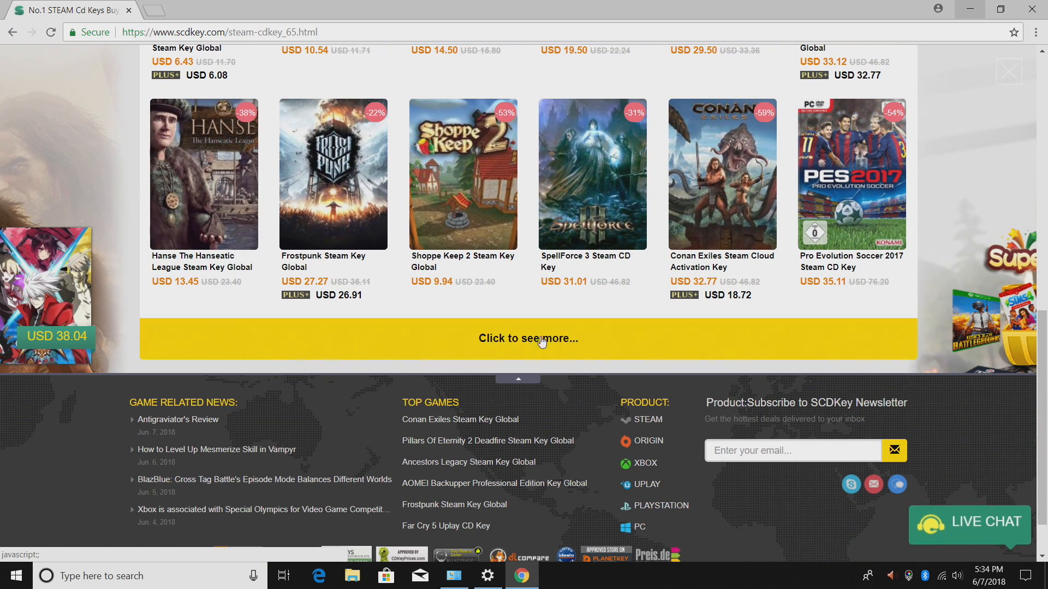
{"action": "left_click", "coordinate": [527, 339]}
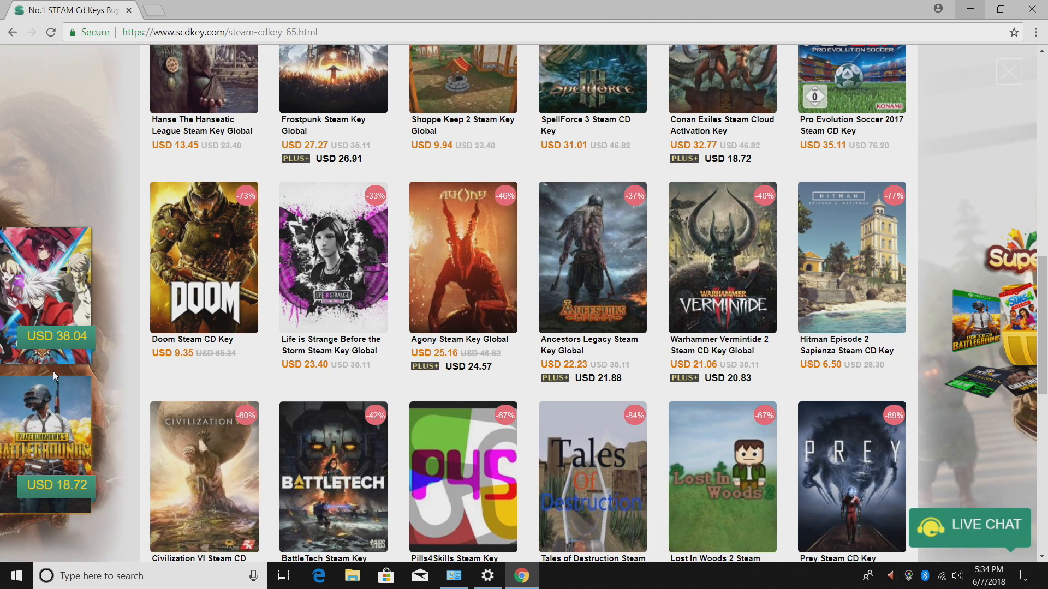
{"action": "mouse_move", "coordinate": [204, 257]}
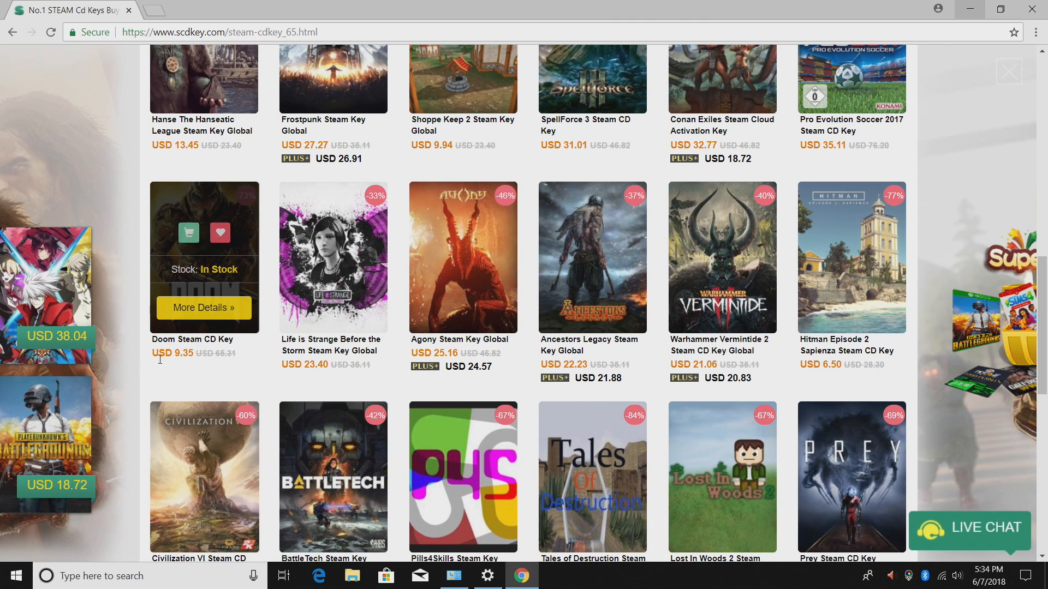
{"action": "scroll", "scroll_direction": "down", "scroll_amount": 3}
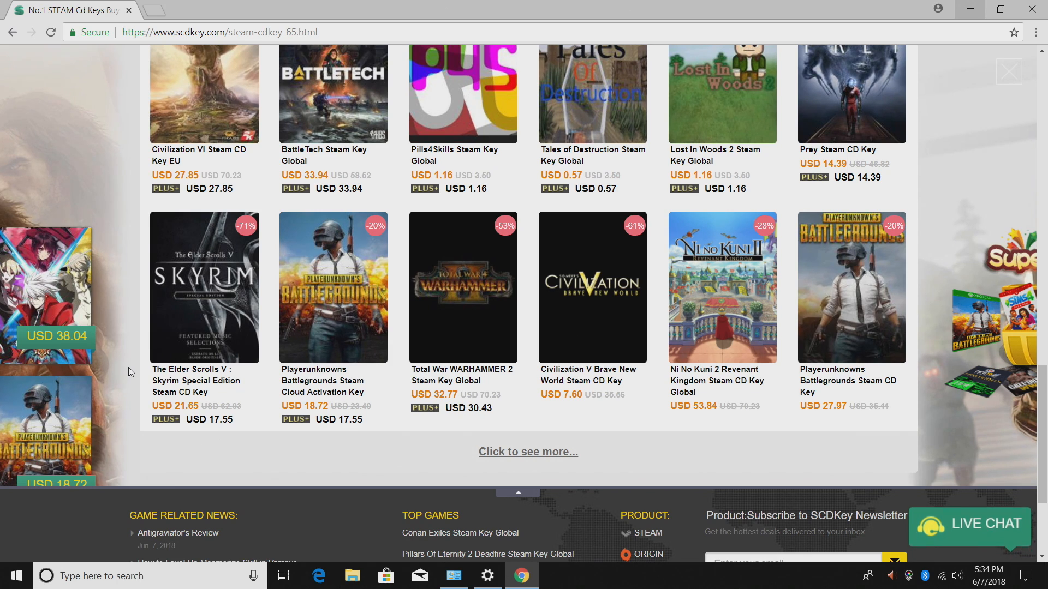
{"action": "scroll", "scroll_direction": "down", "scroll_amount": 3}
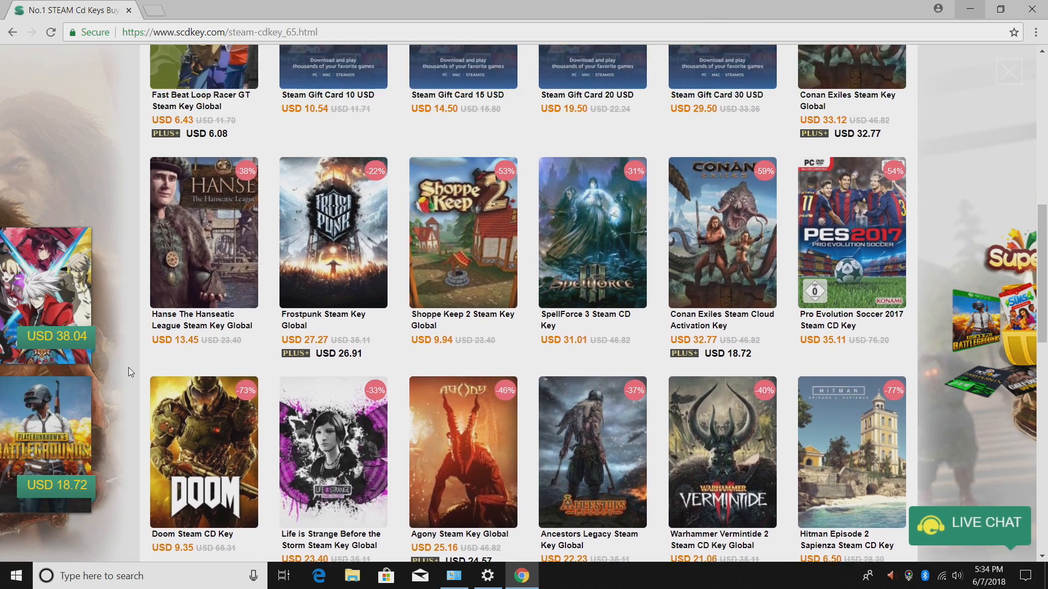
{"action": "scroll", "scroll_direction": "up", "scroll_amount": 3}
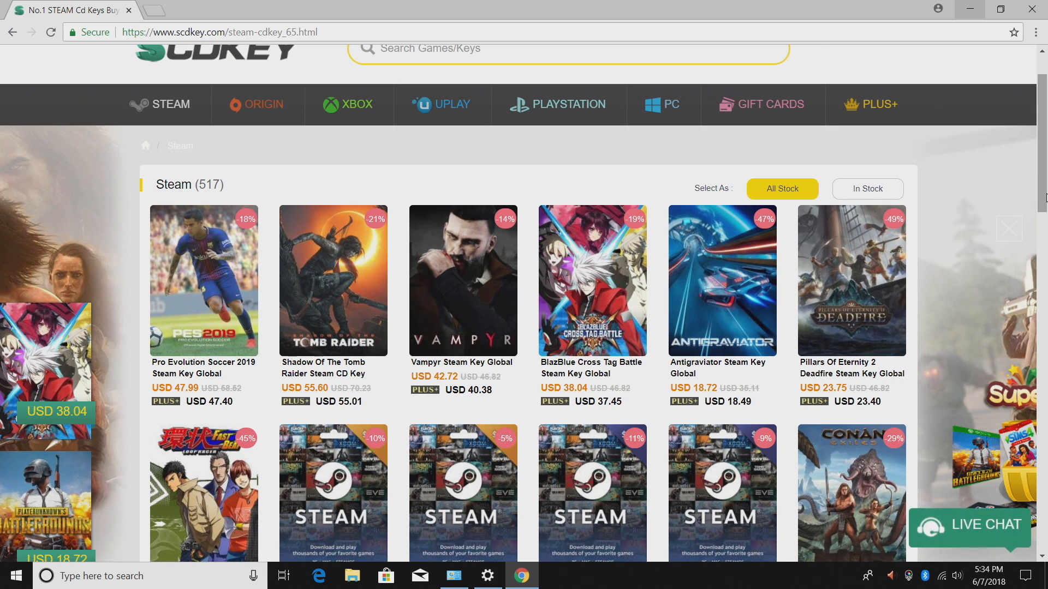
{"action": "mouse_move", "coordinate": [974, 208]}
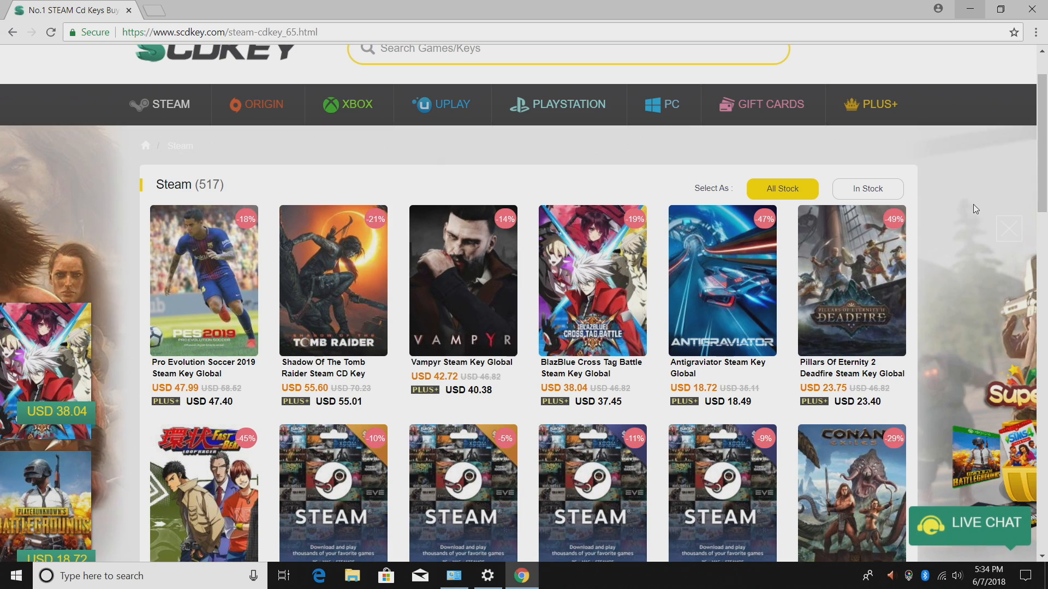